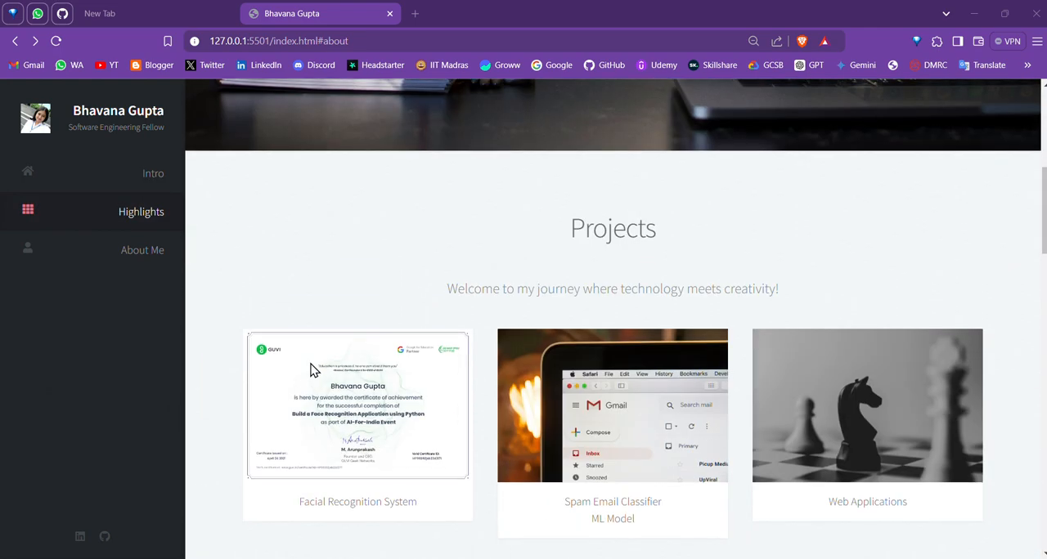
- Switch from Brave to the CODE PROJECTS folder in File Explorer
{"action": "left_click", "coordinate": [153, 173]}
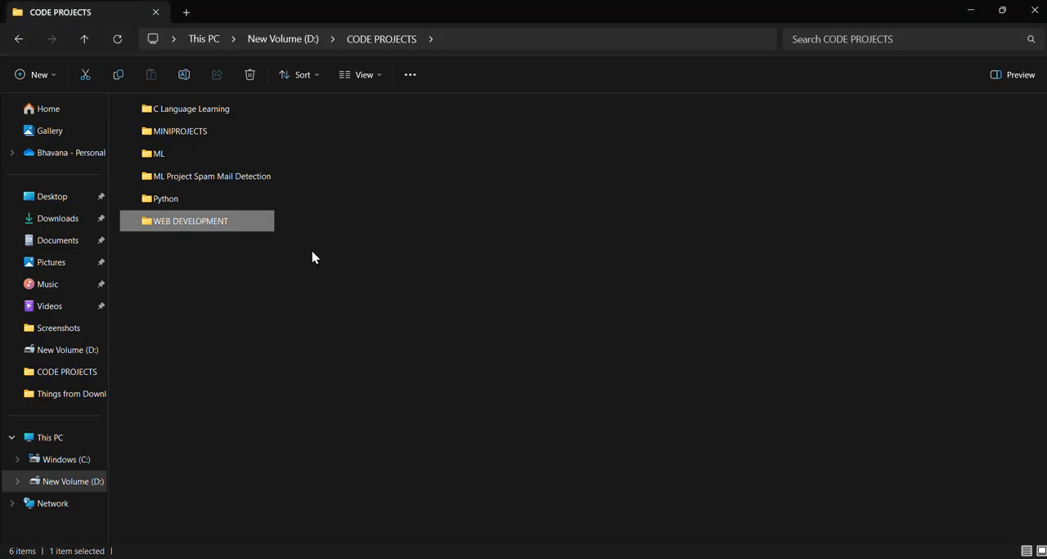
- Open the WEB DEVELOPMENT folder and then the personal_website project folder
{"action": "double_click", "coordinate": [191, 221]}
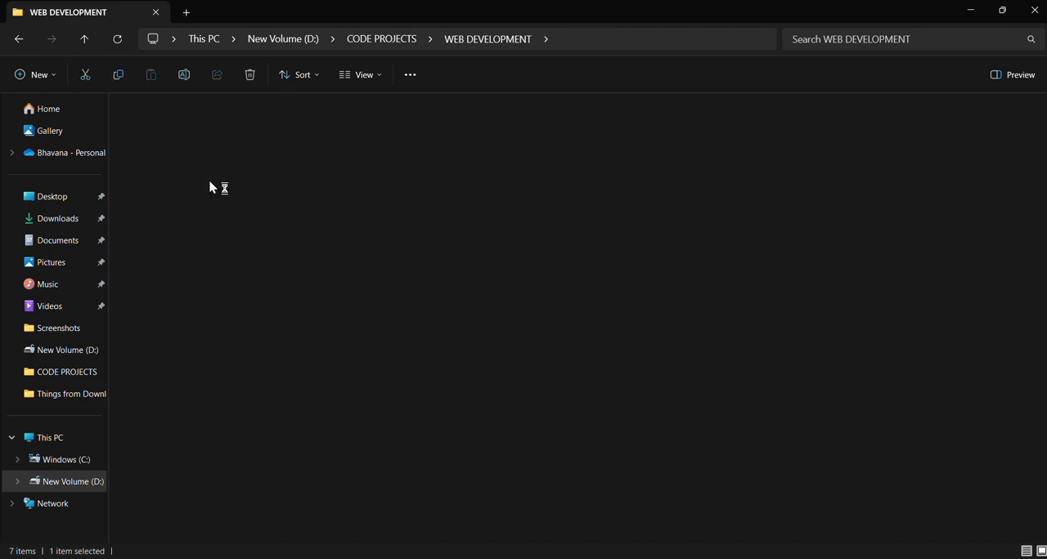
{"action": "double_click", "coordinate": [213, 184]}
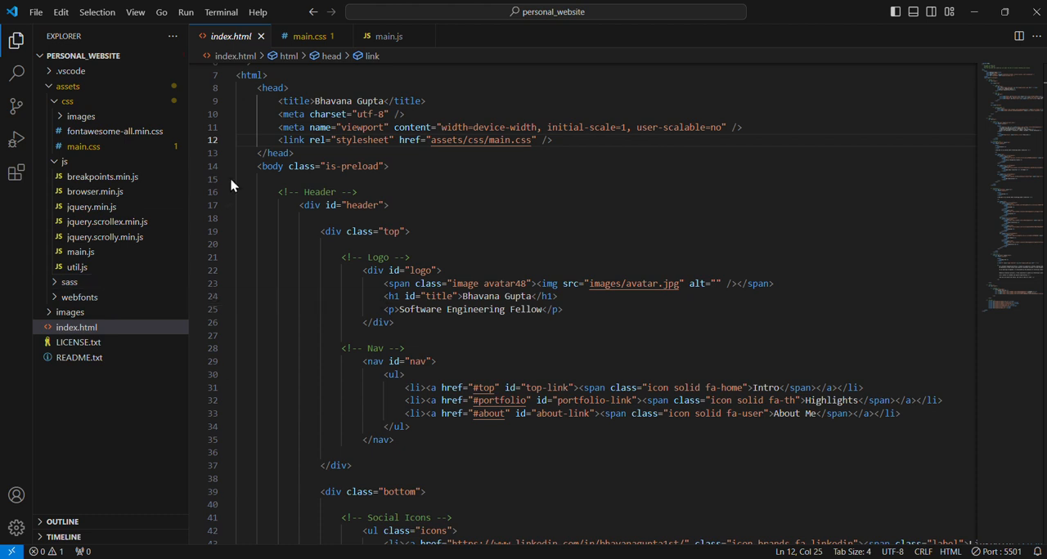
{"action": "mouse_move", "coordinate": [157, 379]}
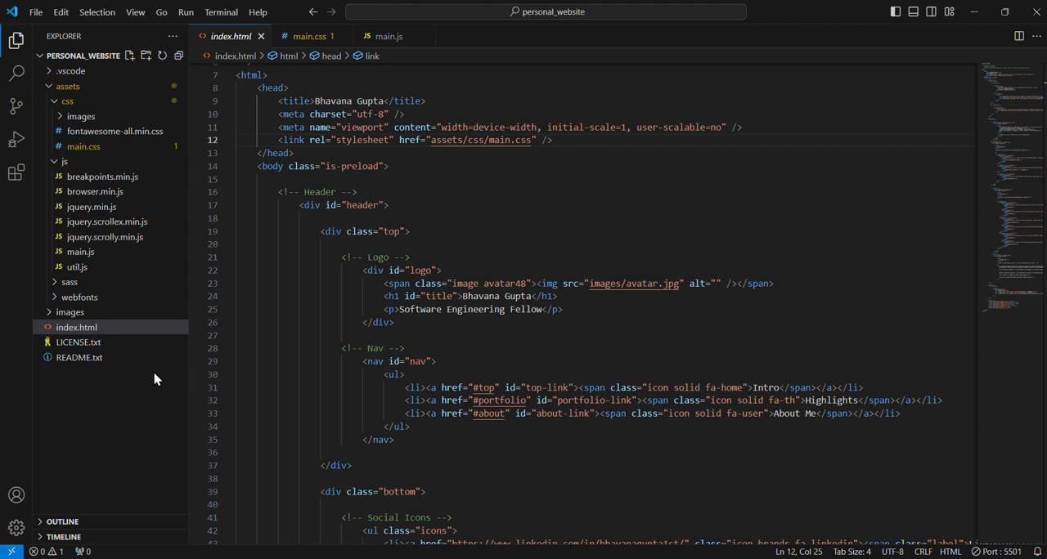
- Scroll index.html to the header with logo, navigation links and LinkedIn/GitHub icons
{"action": "scroll", "scroll_direction": "down", "scroll_amount": 3}
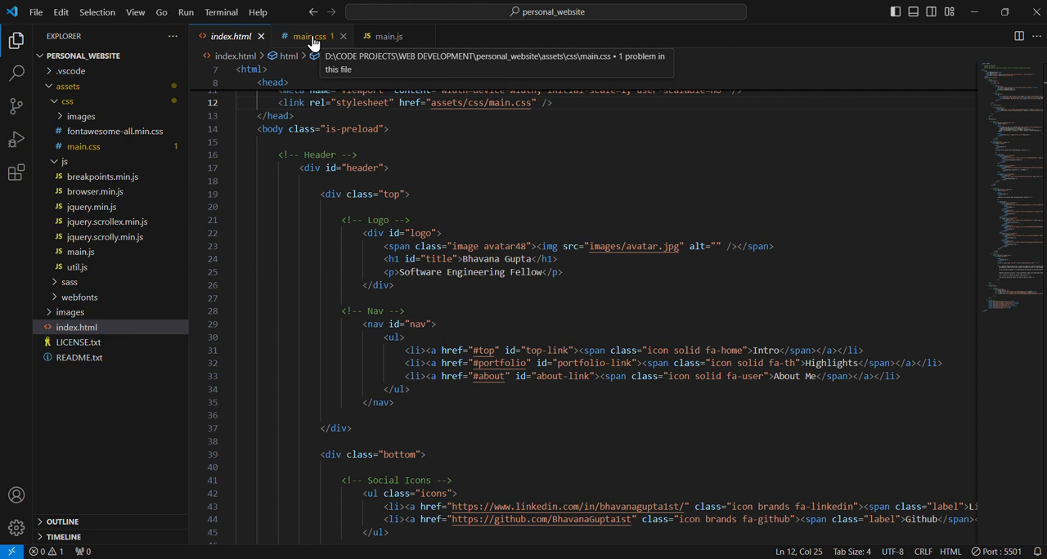
- Review main.css reset rules, briefly checking index.html's stylesheet link
{"action": "left_click", "coordinate": [309, 36]}
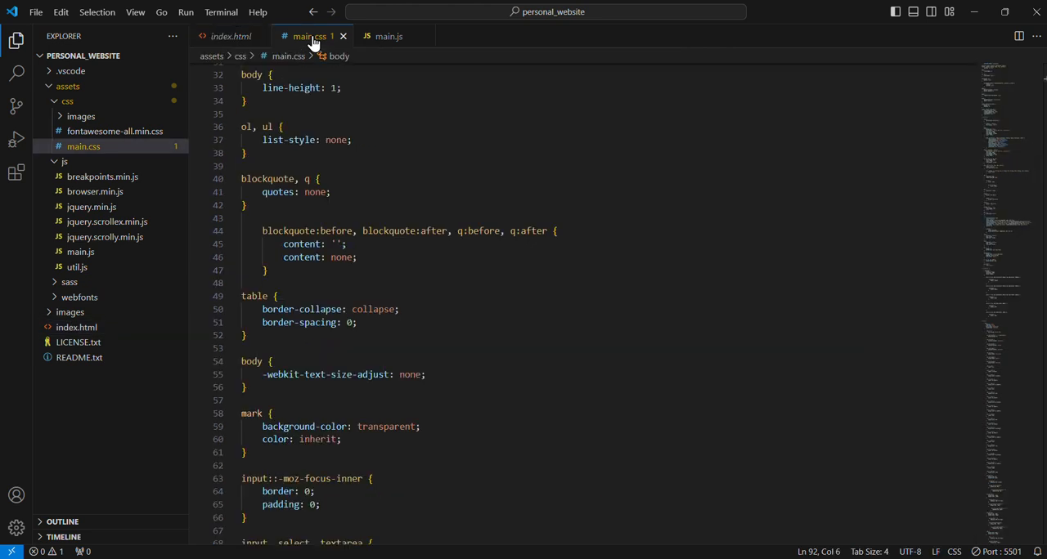
{"action": "scroll", "scroll_direction": "down", "scroll_amount": 3}
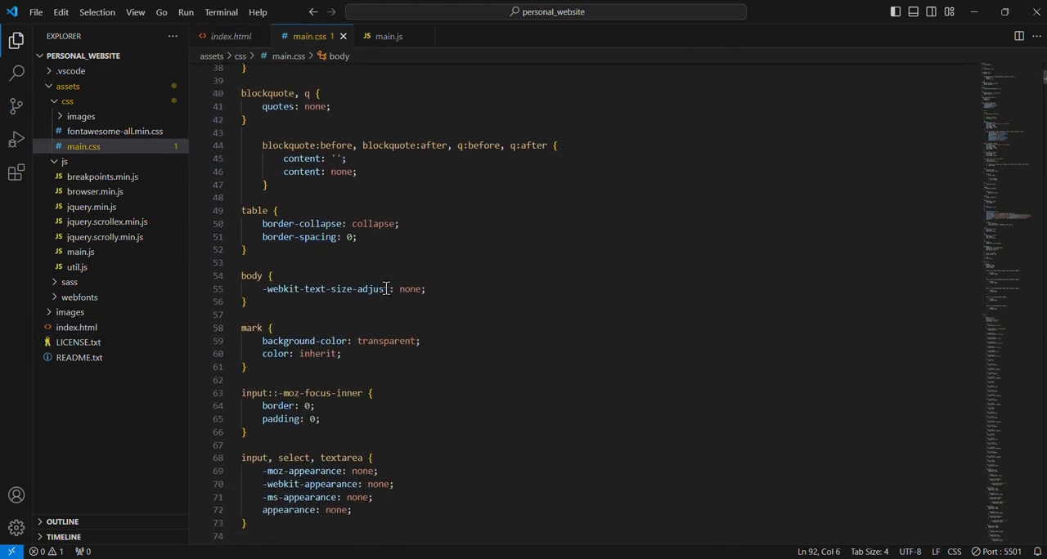
{"action": "scroll", "scroll_direction": "down", "scroll_amount": 3}
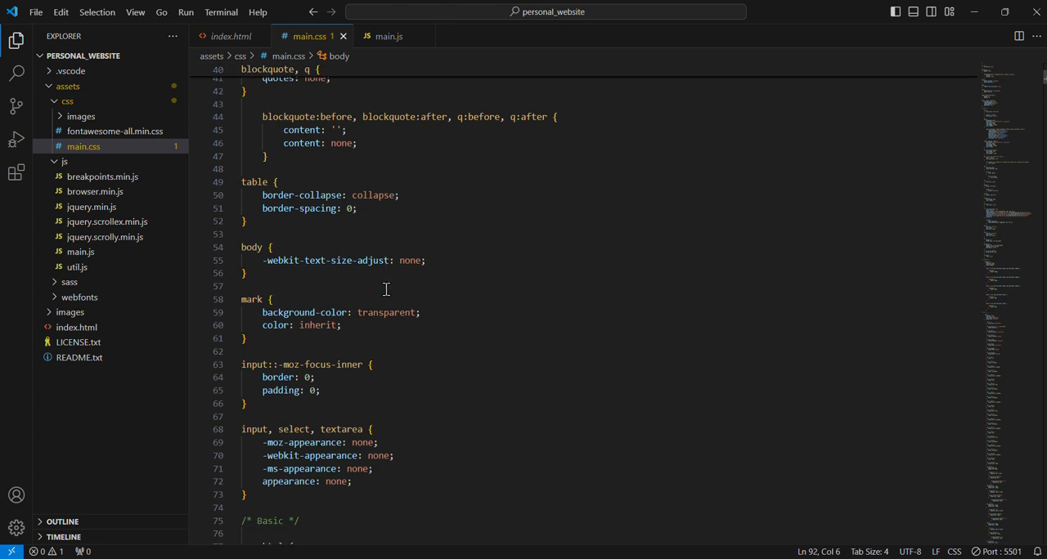
{"action": "scroll", "scroll_direction": "up", "scroll_amount": 3}
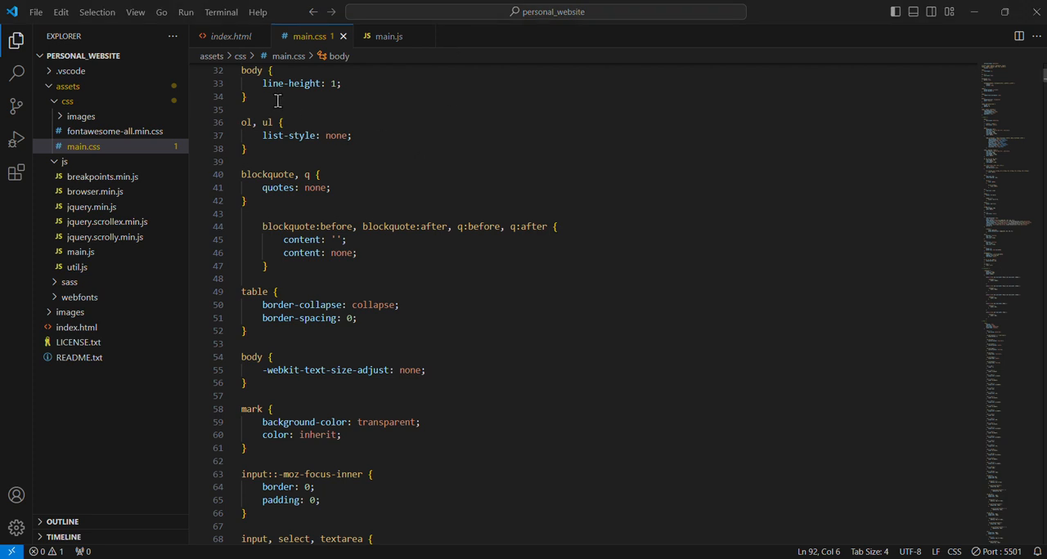
{"action": "left_click", "coordinate": [231, 36]}
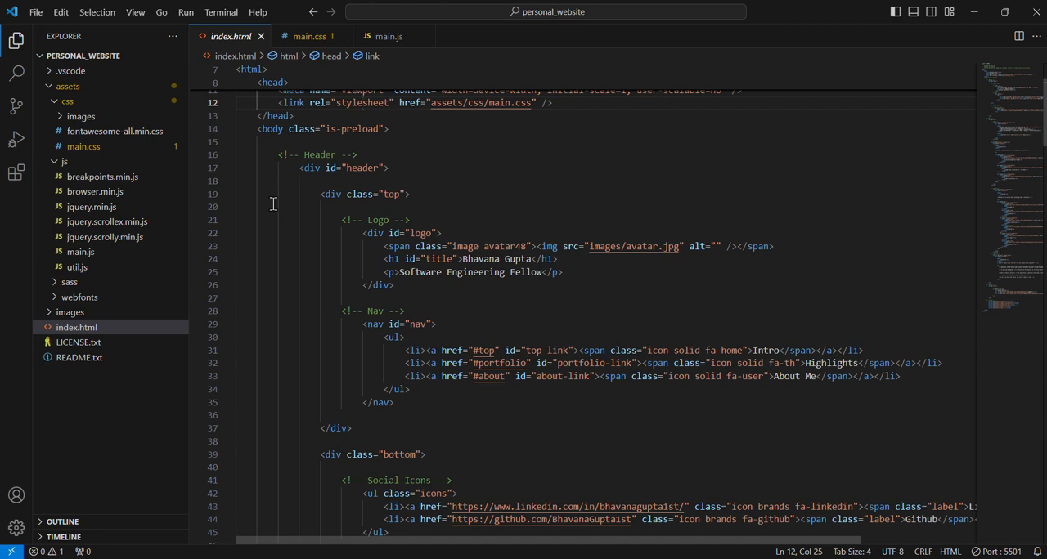
{"action": "scroll", "scroll_direction": "up", "scroll_amount": 3}
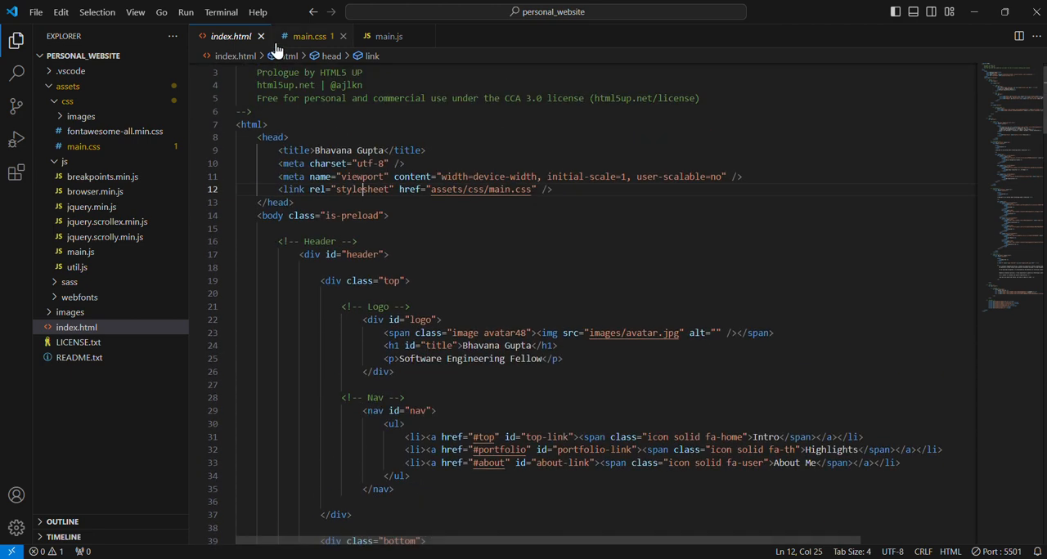
{"action": "left_click", "coordinate": [310, 36]}
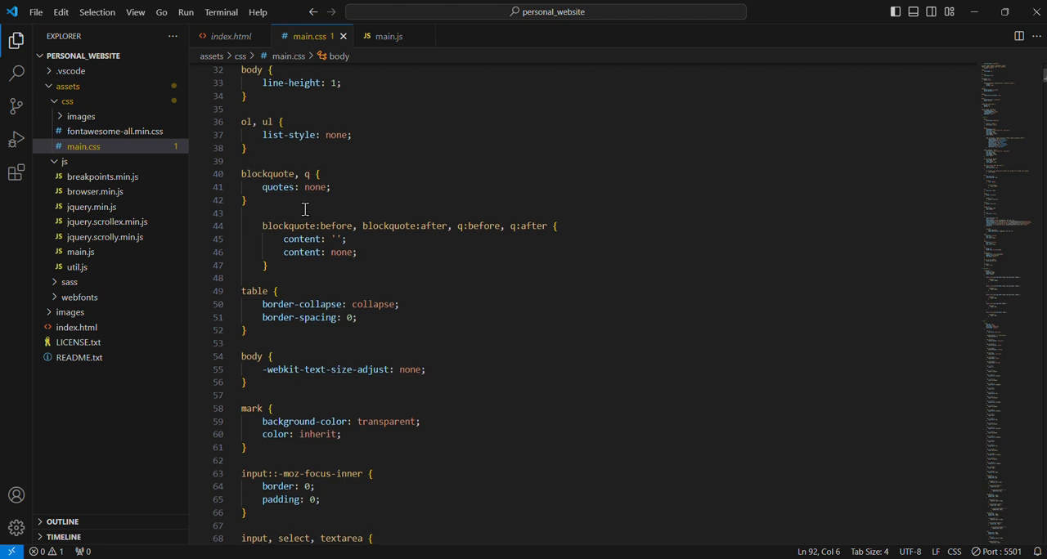
{"action": "scroll", "scroll_direction": "down", "scroll_amount": 3}
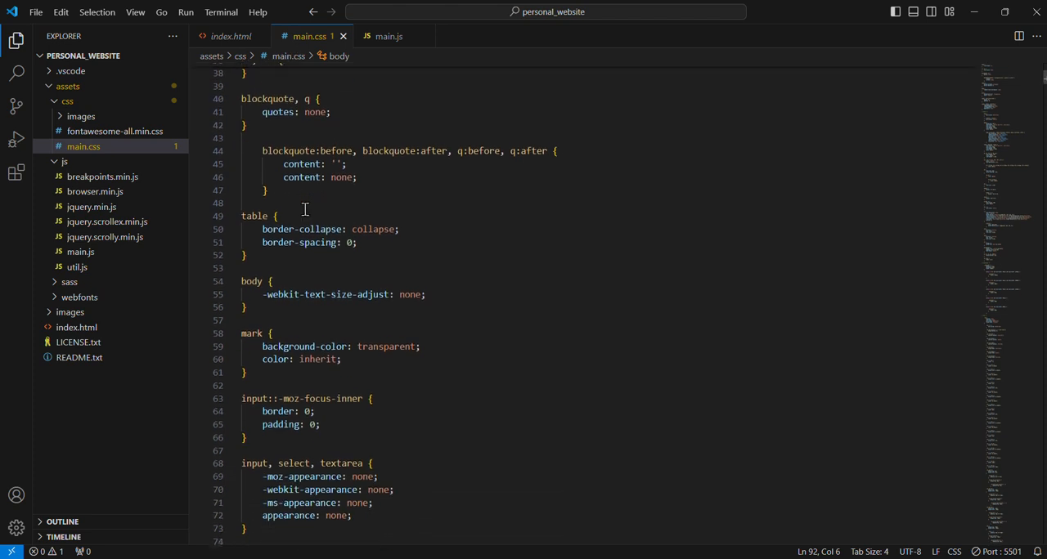
- View main.js variables, breakpoints, page-load animation and nav scrolling code
{"action": "left_click", "coordinate": [389, 36]}
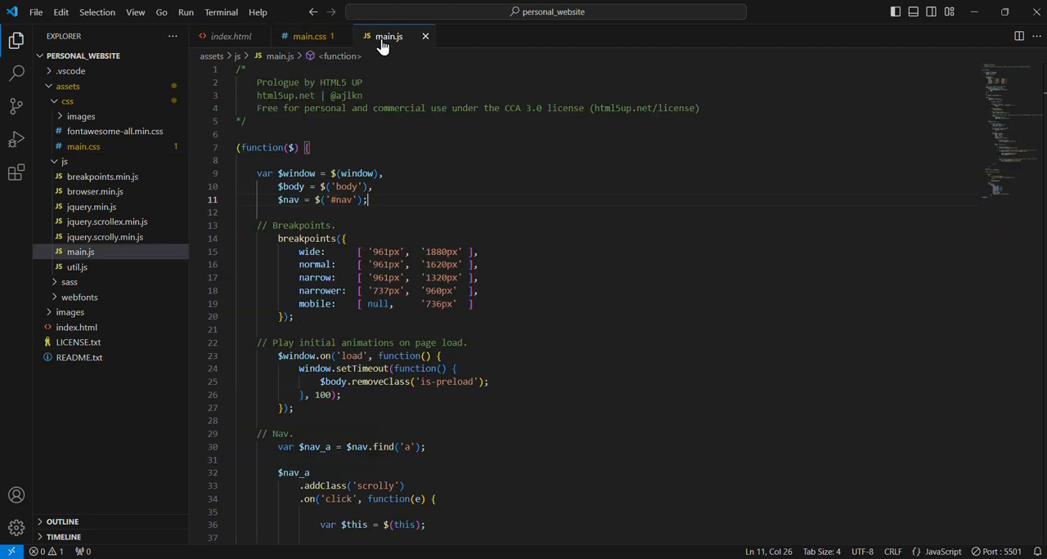
{"action": "scroll", "scroll_direction": "down", "scroll_amount": 3}
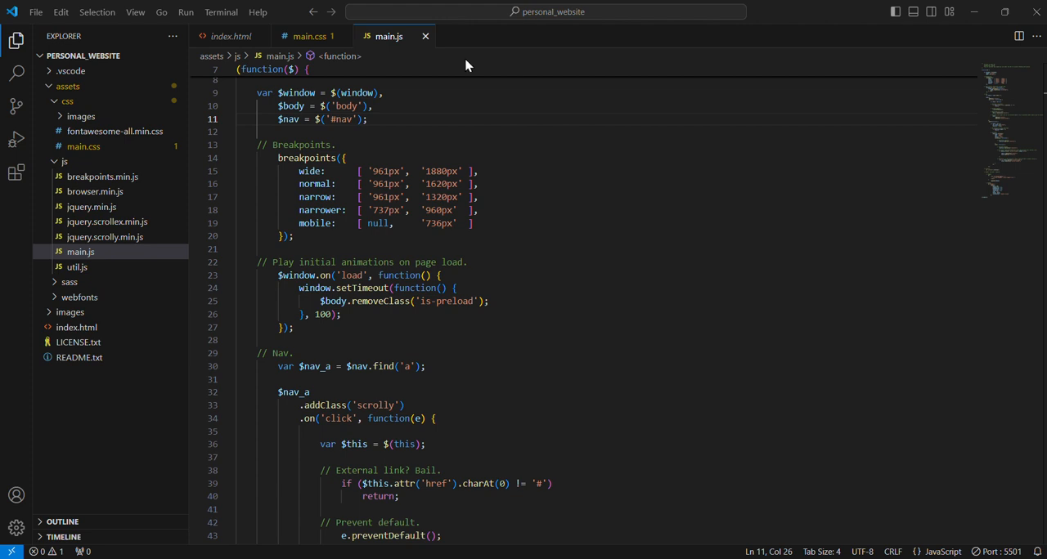
{"action": "mouse_move", "coordinate": [529, 195]}
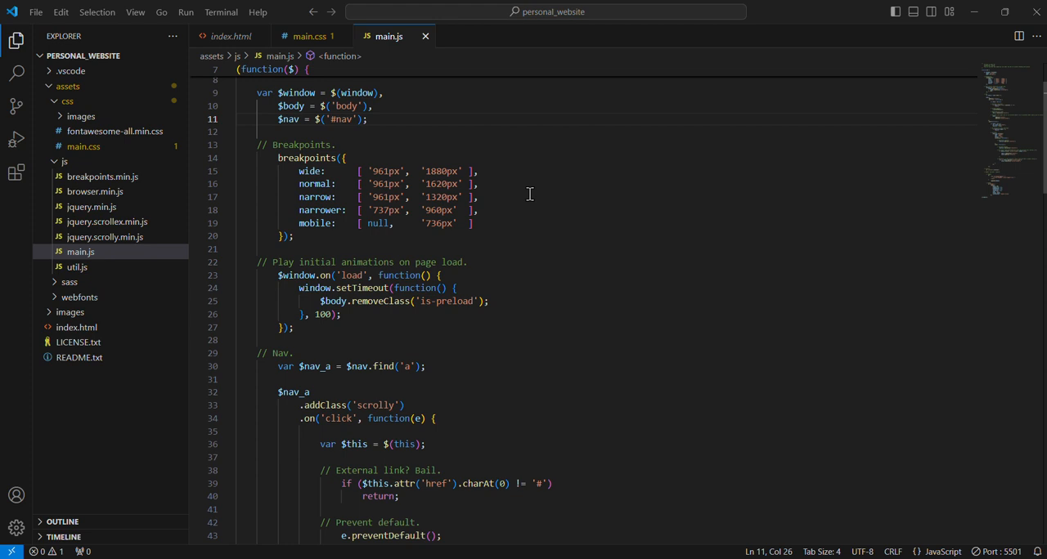
{"action": "mouse_move", "coordinate": [455, 32]}
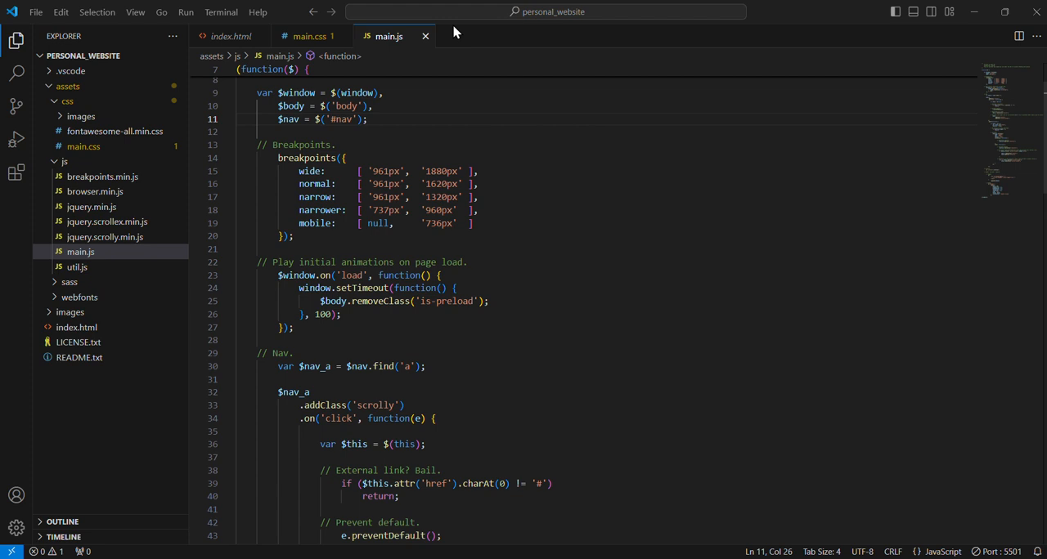
{"action": "mouse_move", "coordinate": [958, 503]}
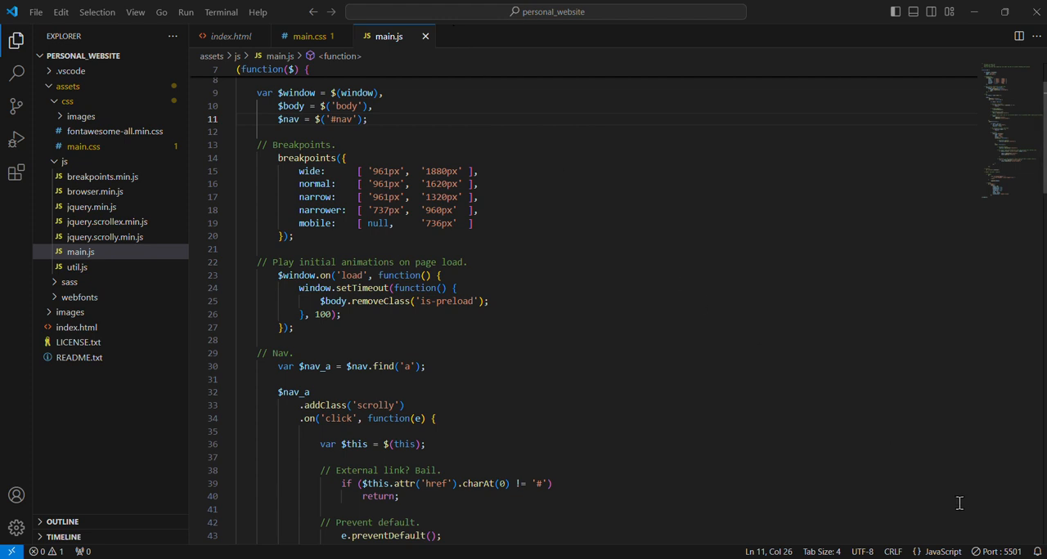
{"action": "mouse_move", "coordinate": [996, 551]}
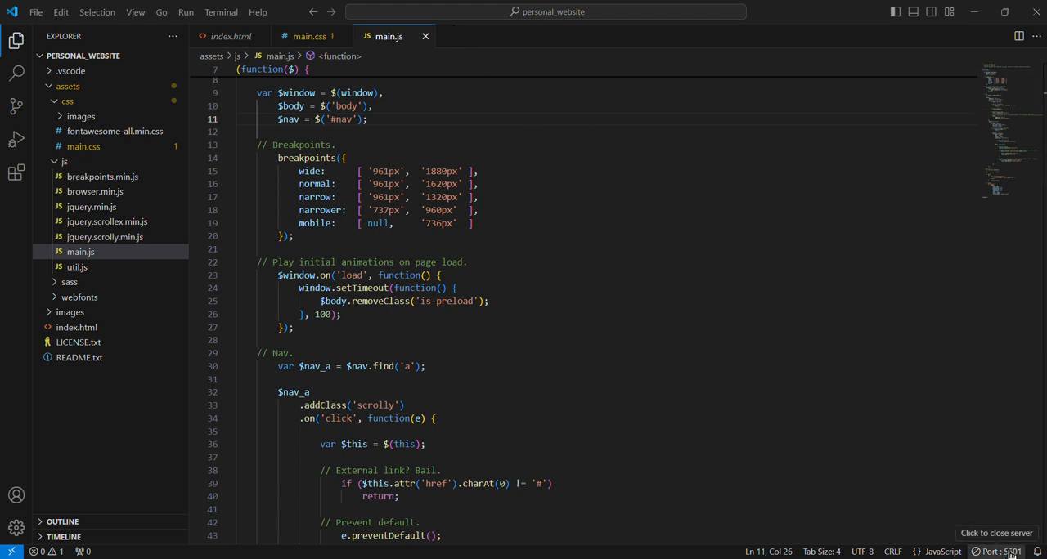
- View the site on port 5501 in Brave and follow the name's LinkedIn link
{"action": "left_click", "coordinate": [996, 551]}
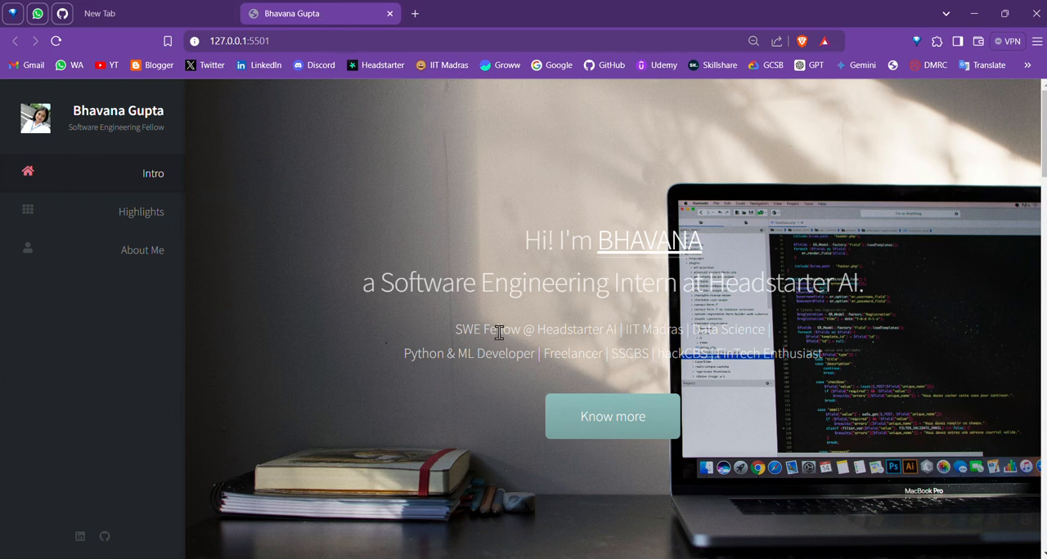
{"action": "mouse_move", "coordinate": [616, 284]}
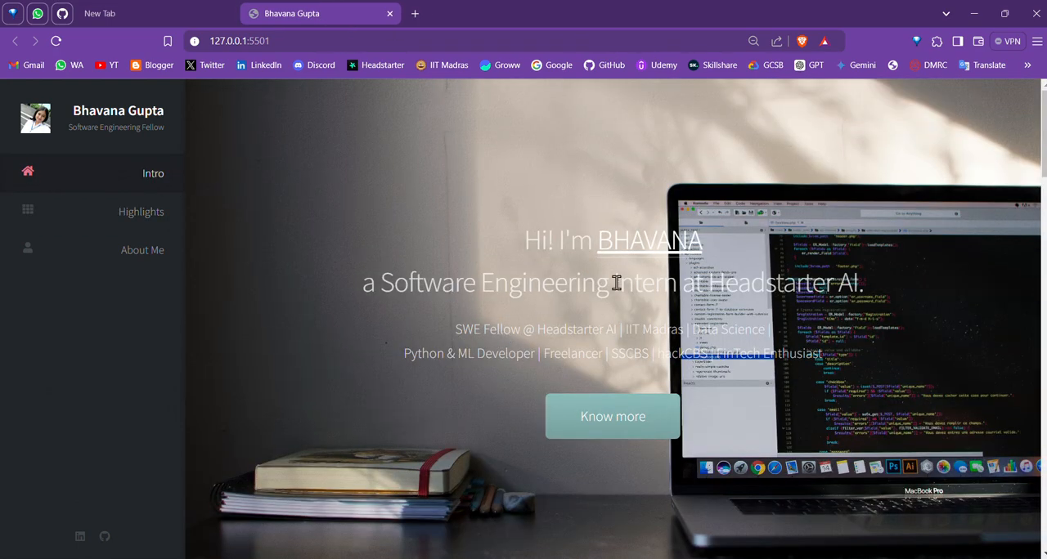
{"action": "mouse_move", "coordinate": [630, 248]}
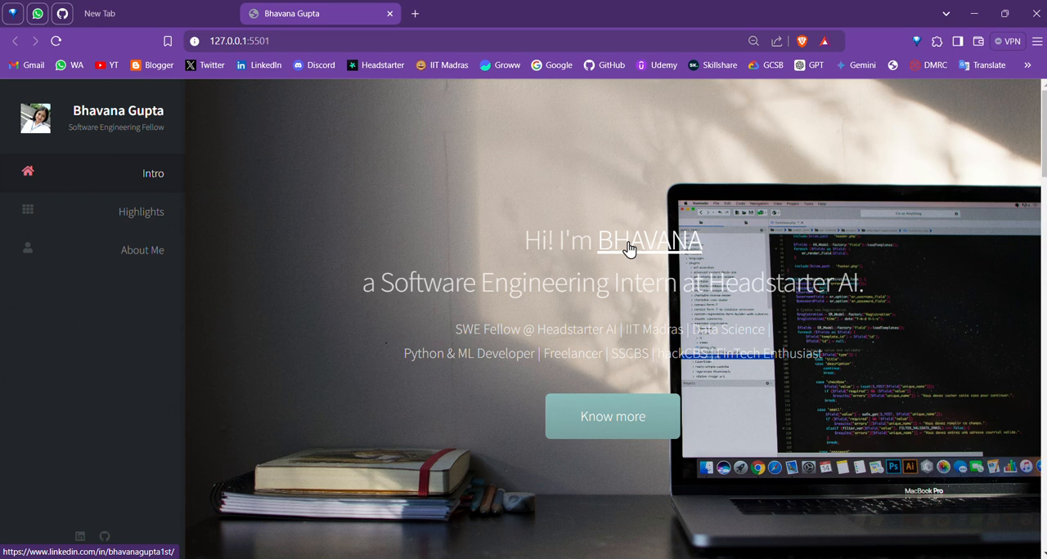
{"action": "left_click", "coordinate": [649, 242]}
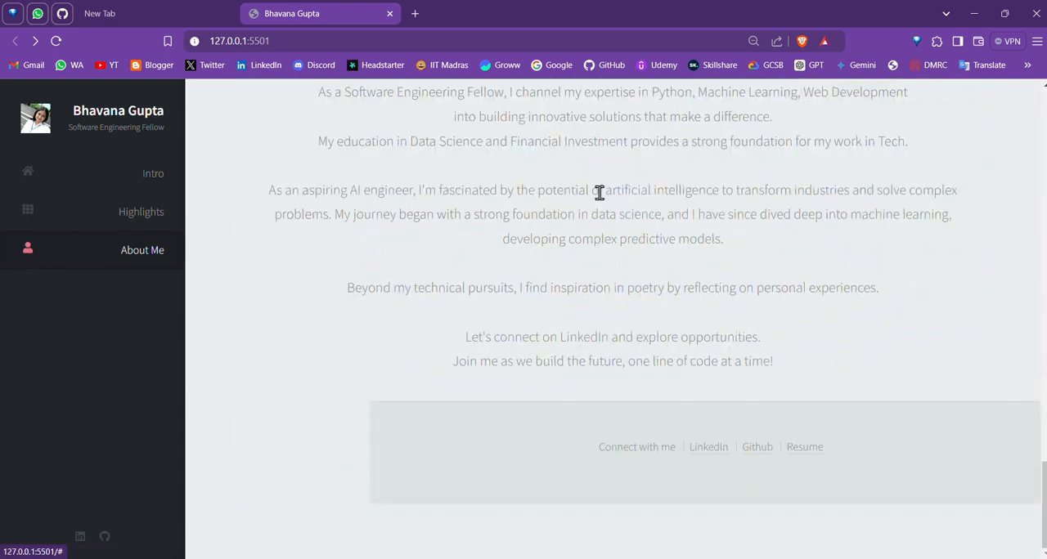
{"action": "left_click", "coordinate": [153, 172]}
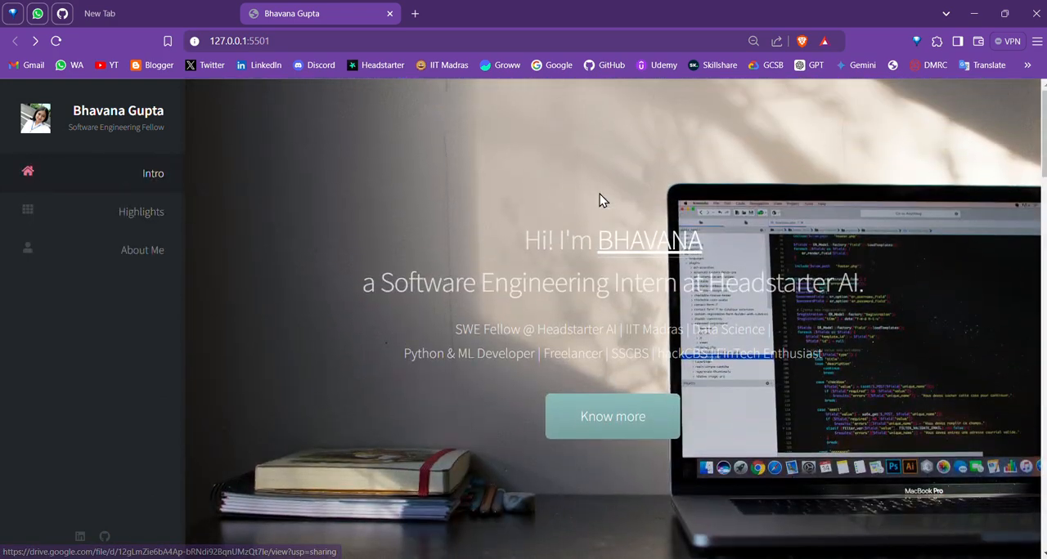
{"action": "mouse_move", "coordinate": [143, 296]}
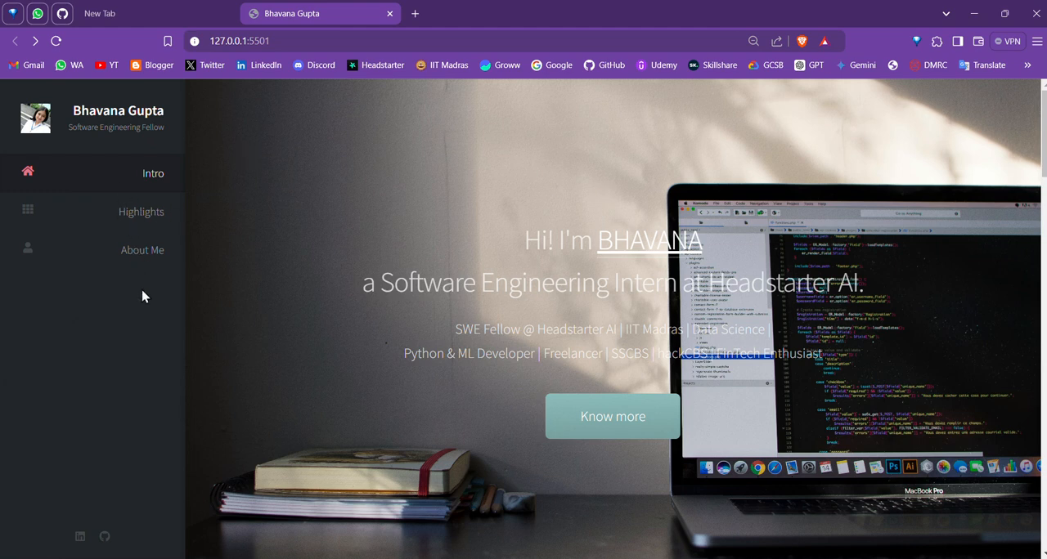
{"action": "left_click", "coordinate": [140, 212]}
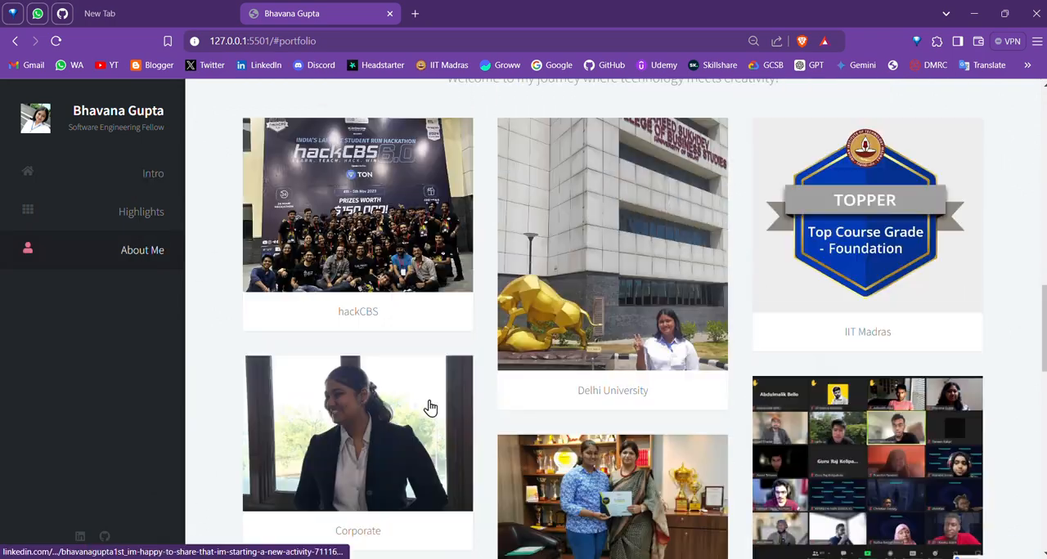
{"action": "left_click", "coordinate": [142, 249]}
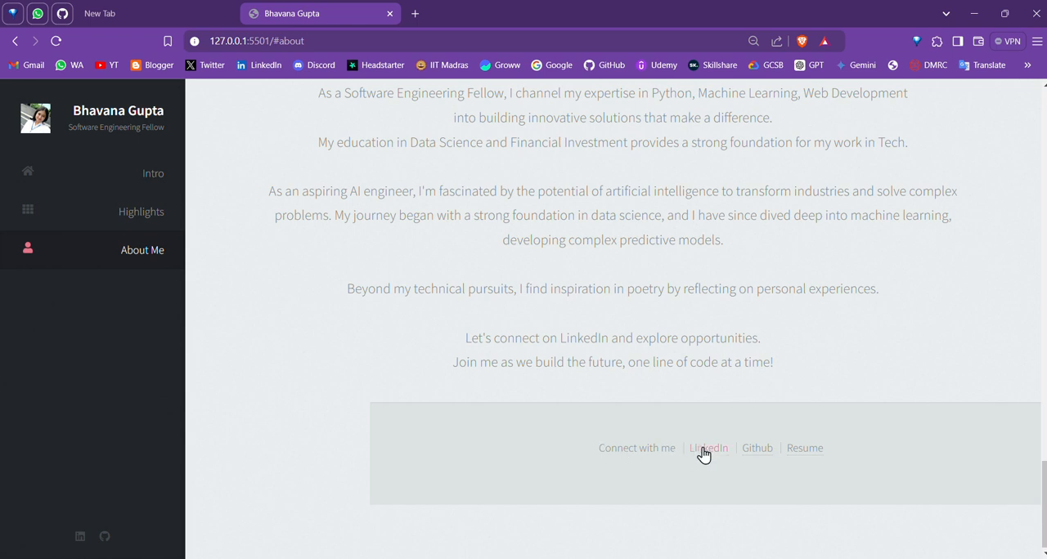
{"action": "mouse_move", "coordinate": [720, 451]}
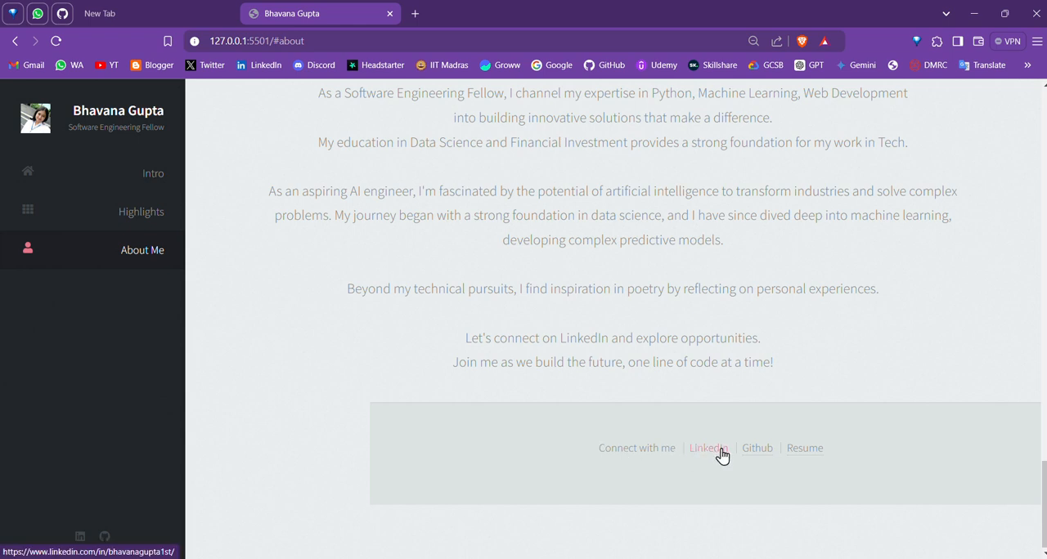
{"action": "mouse_move", "coordinate": [805, 448]}
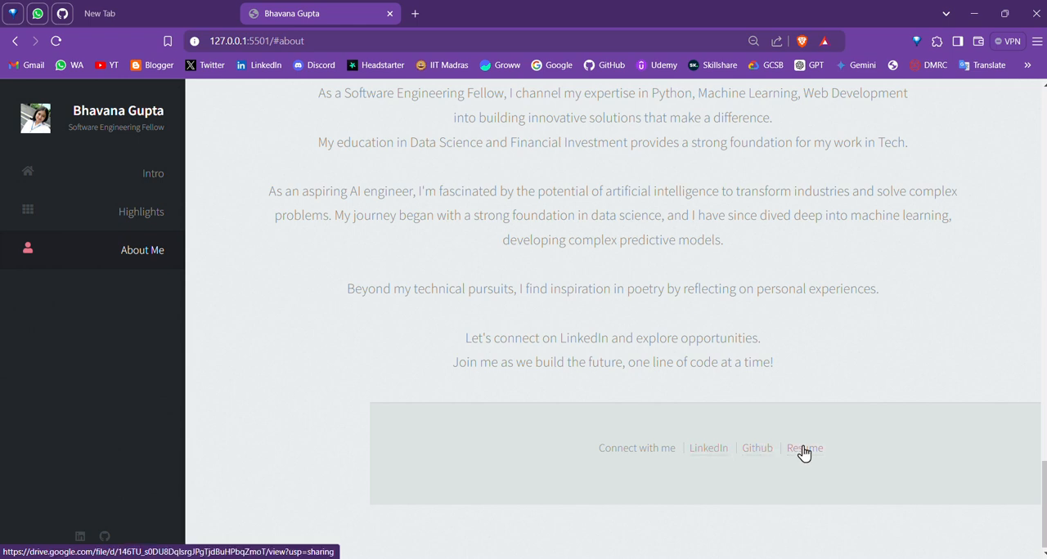
{"action": "mouse_move", "coordinate": [80, 537]}
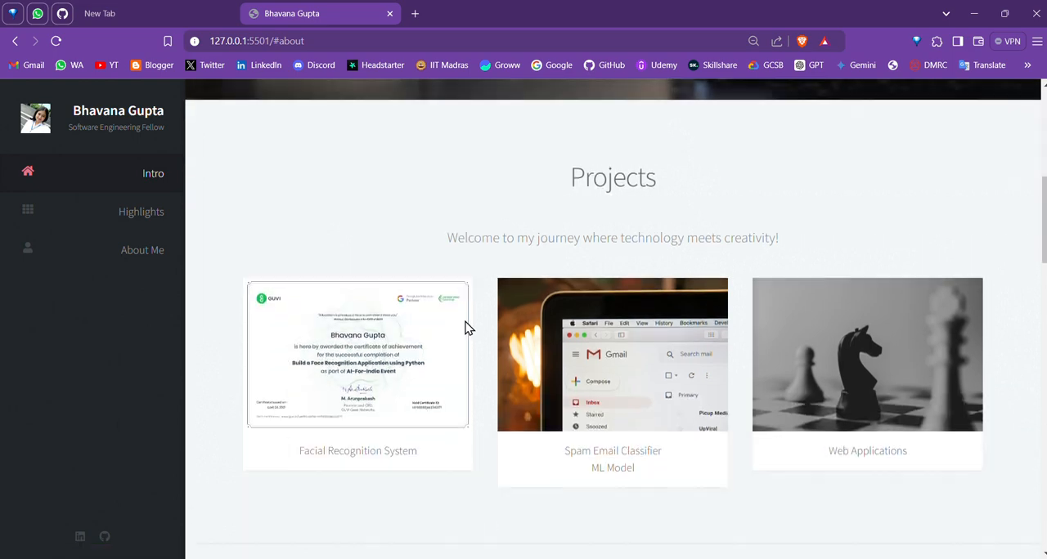
{"action": "scroll", "scroll_direction": "down", "scroll_amount": 3}
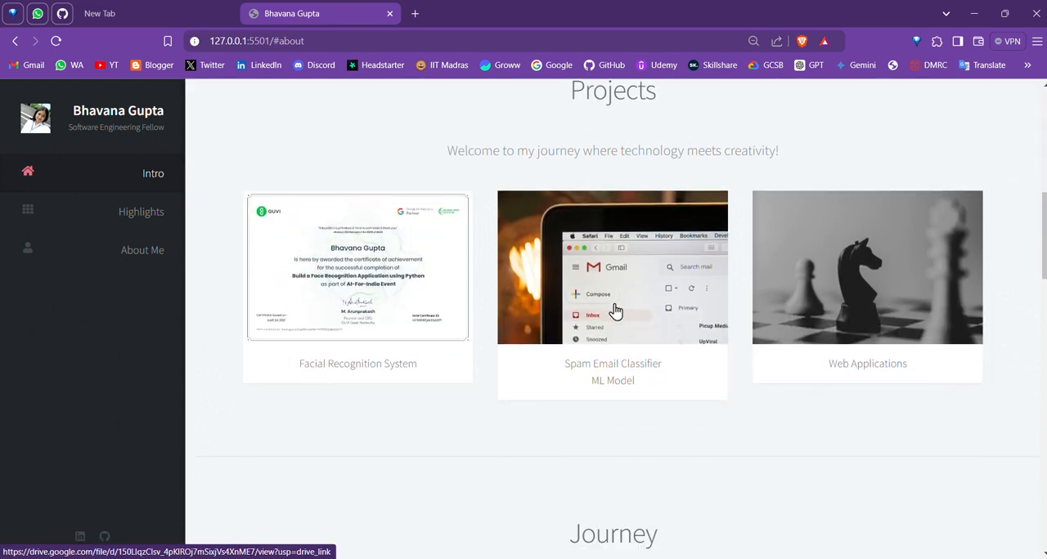
{"action": "scroll", "scroll_direction": "down", "scroll_amount": 3}
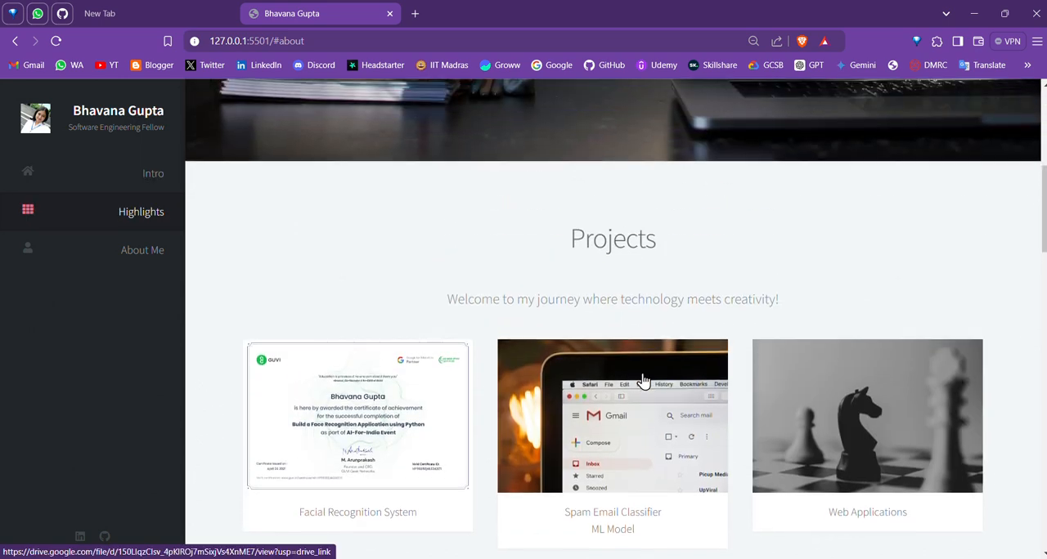
{"action": "scroll", "scroll_direction": "down", "scroll_amount": 3}
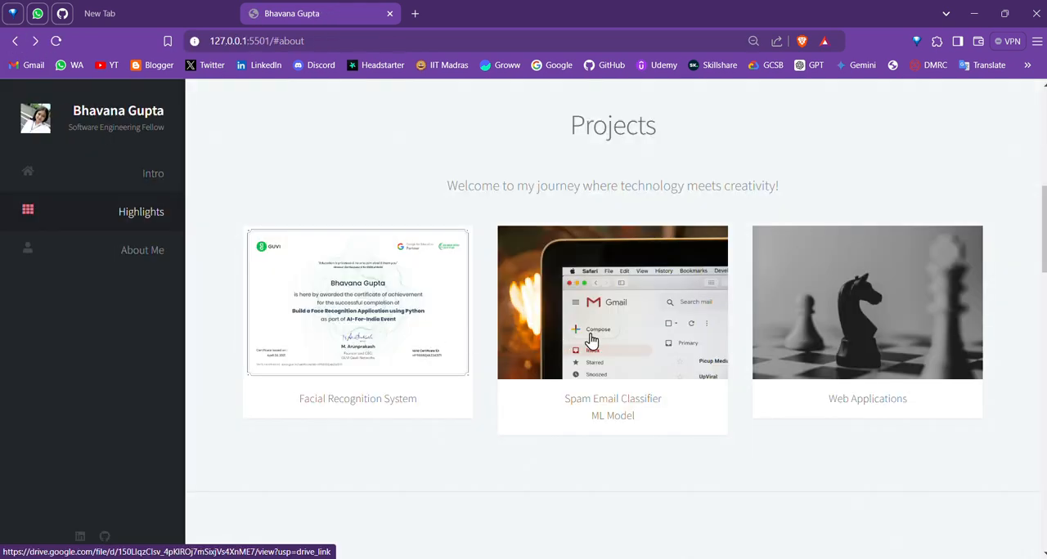
{"action": "mouse_move", "coordinate": [580, 328]}
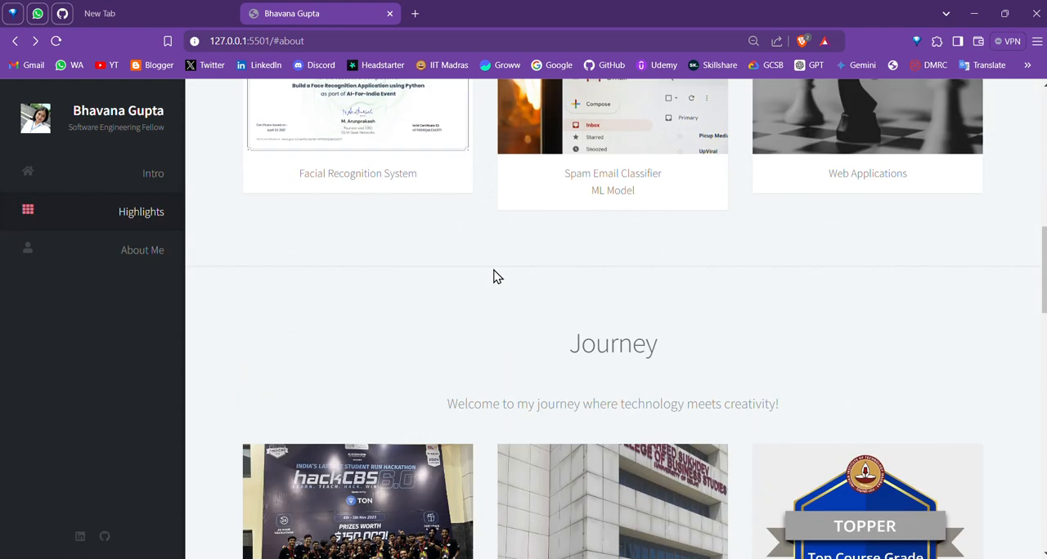
{"action": "scroll", "scroll_direction": "down", "scroll_amount": 3}
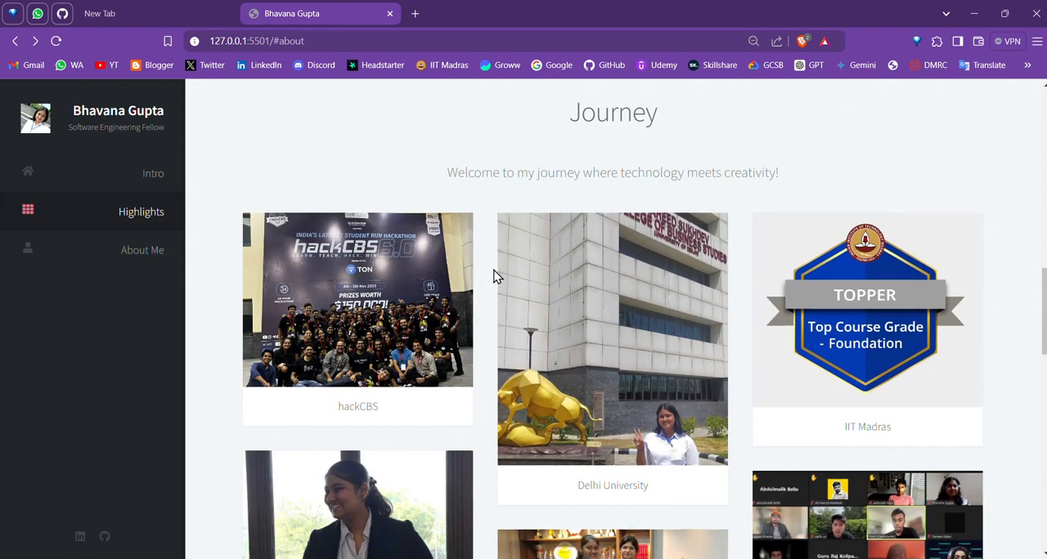
{"action": "scroll", "scroll_direction": "down", "scroll_amount": 3}
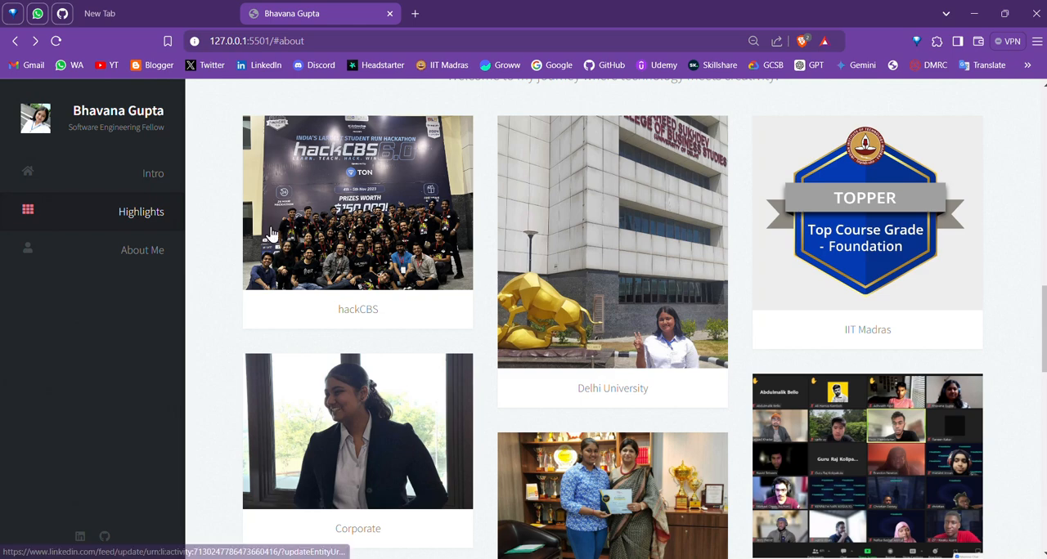
{"action": "scroll", "scroll_direction": "up", "scroll_amount": 3}
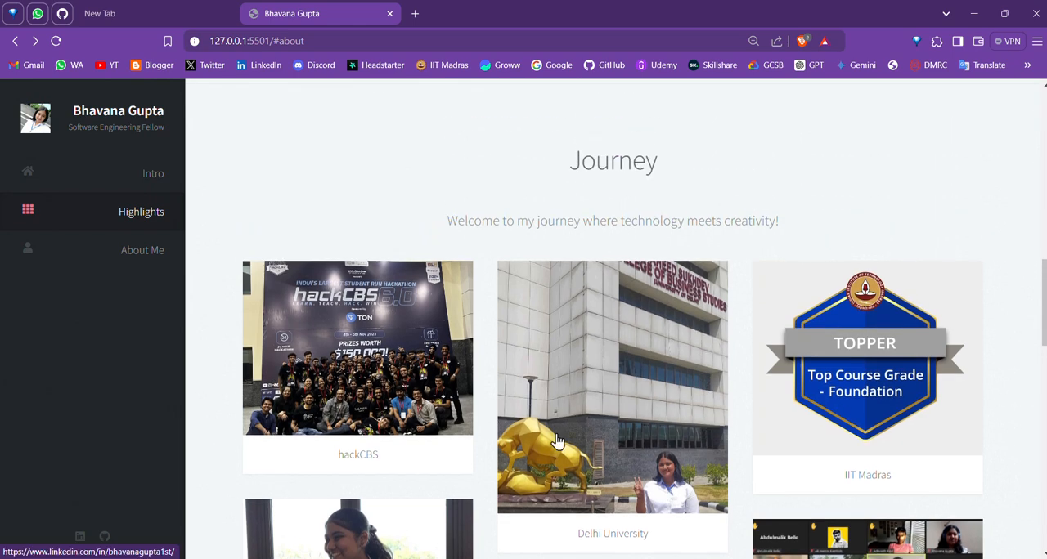
{"action": "scroll", "scroll_direction": "down", "scroll_amount": 3}
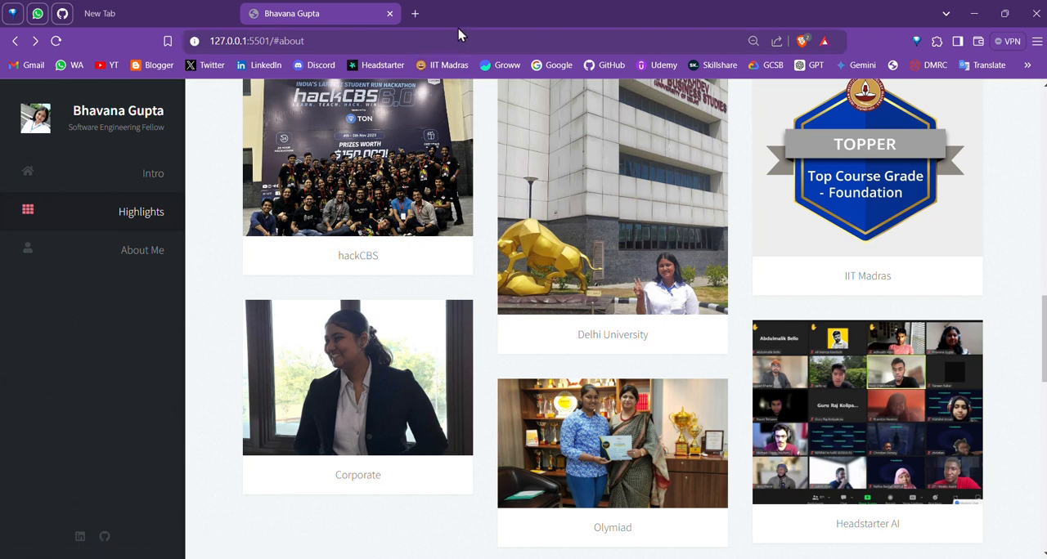
{"action": "scroll", "scroll_direction": "up", "scroll_amount": 3}
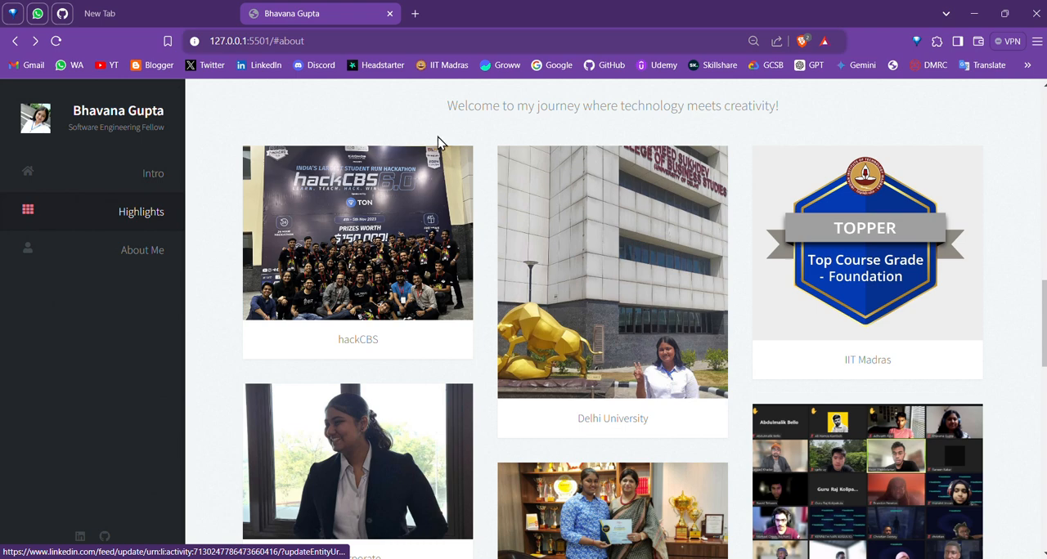
{"action": "mouse_move", "coordinate": [391, 287]}
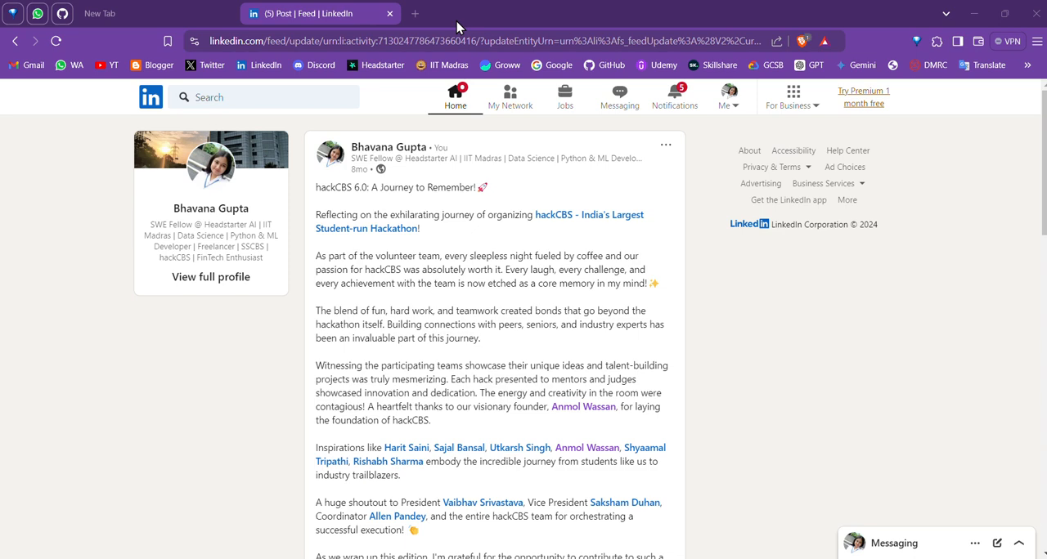
- Scroll through the hackCBS 6.0 LinkedIn post
{"action": "scroll", "scroll_direction": "down", "scroll_amount": 3}
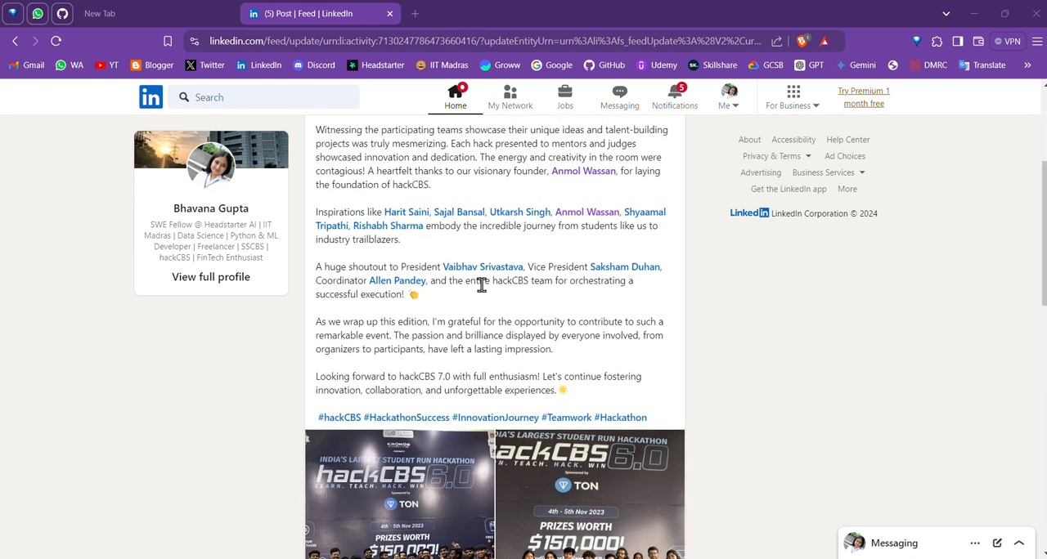
{"action": "scroll", "scroll_direction": "up", "scroll_amount": 3}
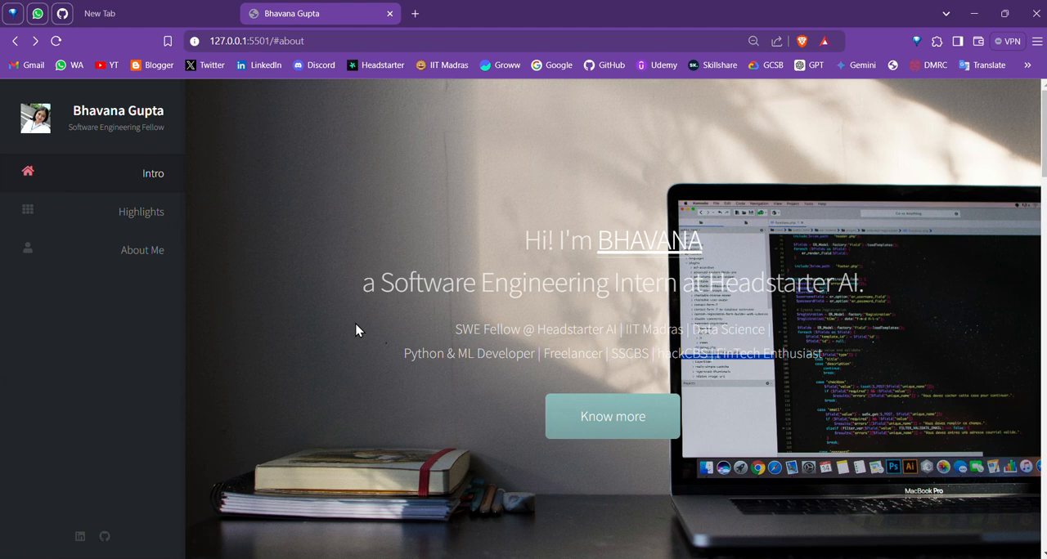
{"action": "mouse_move", "coordinate": [343, 313]}
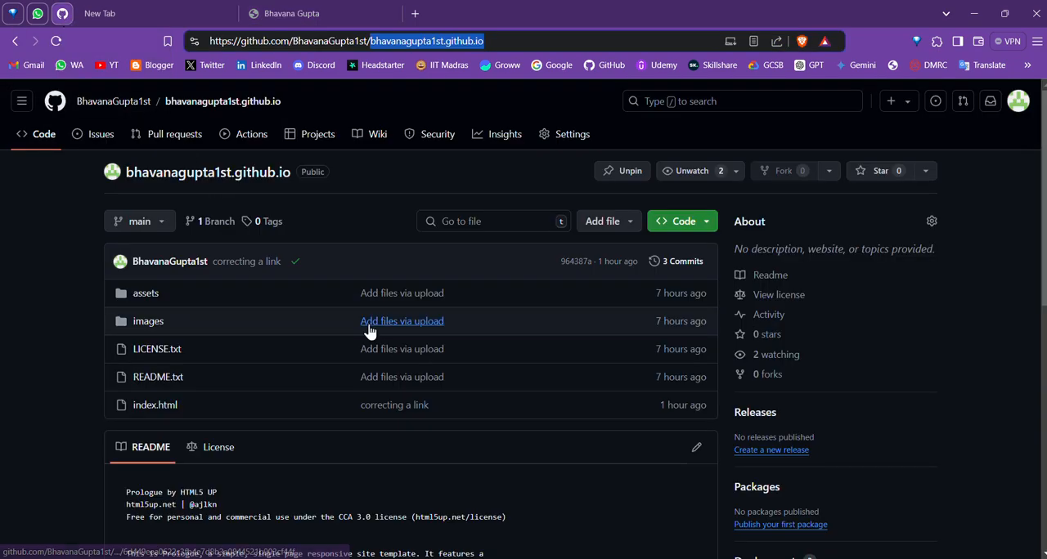
{"action": "mouse_move", "coordinate": [348, 193]}
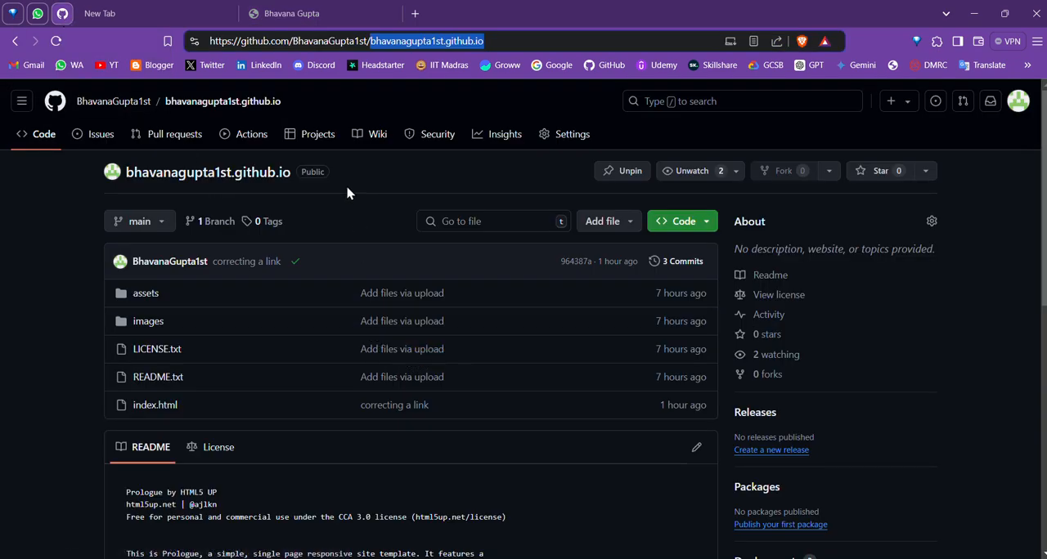
{"action": "mouse_move", "coordinate": [402, 349]}
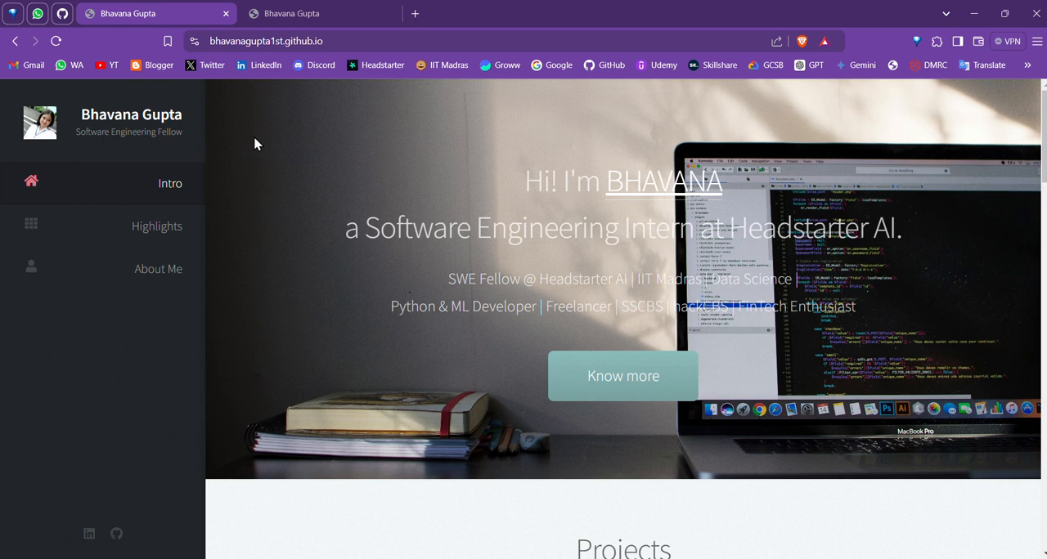
{"action": "mouse_move", "coordinate": [264, 138]}
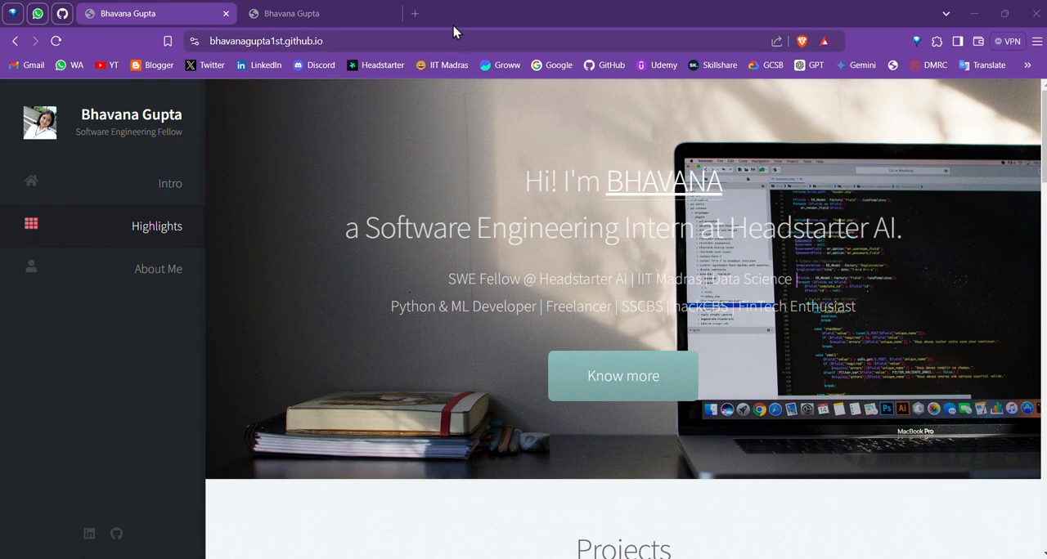
{"action": "mouse_move", "coordinate": [460, 25]}
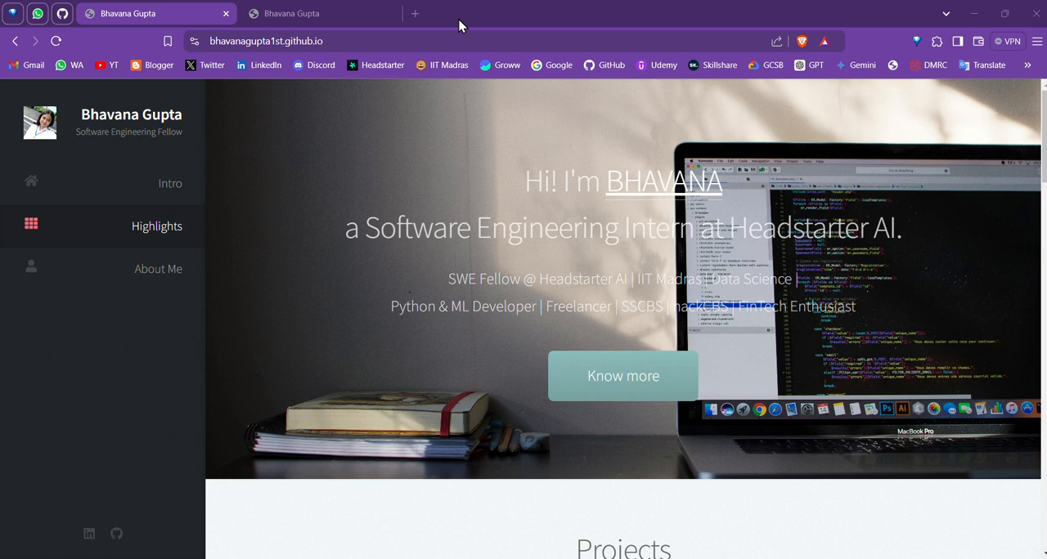
{"action": "mouse_move", "coordinate": [319, 13]}
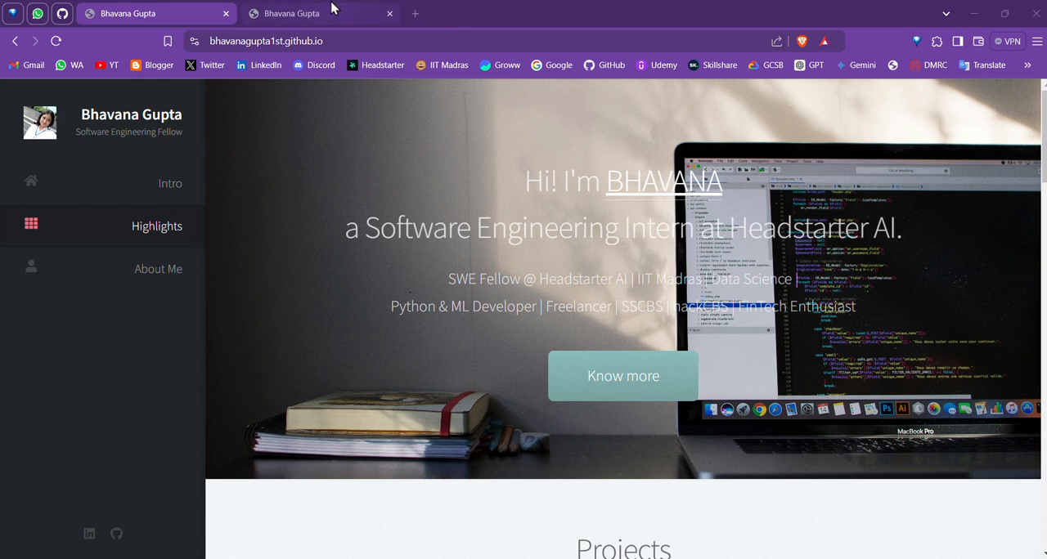
- Return to the locally served portfolio tab at 127.0.0.1:5501
{"action": "left_click", "coordinate": [319, 13]}
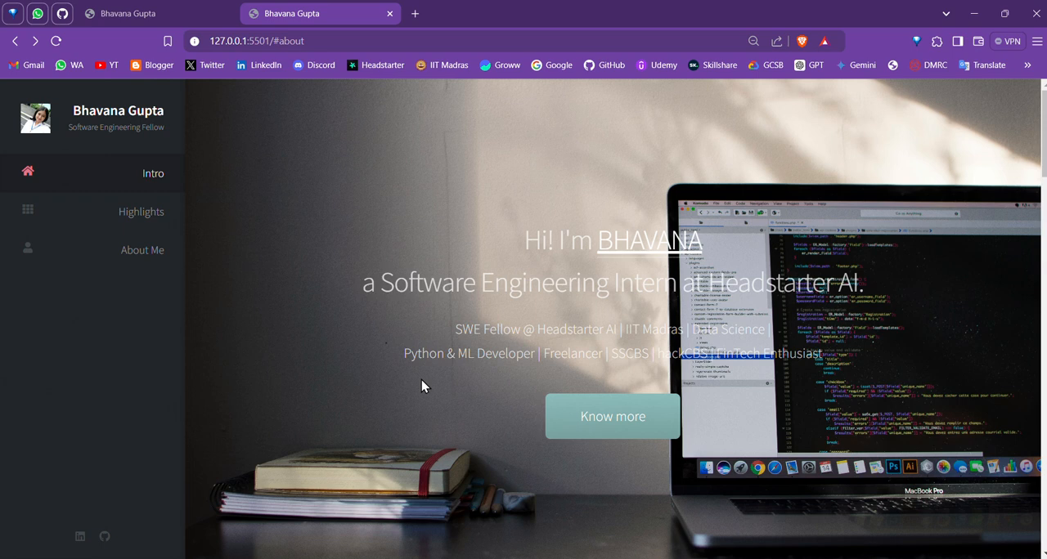
{"action": "scroll", "scroll_direction": "down", "scroll_amount": 3}
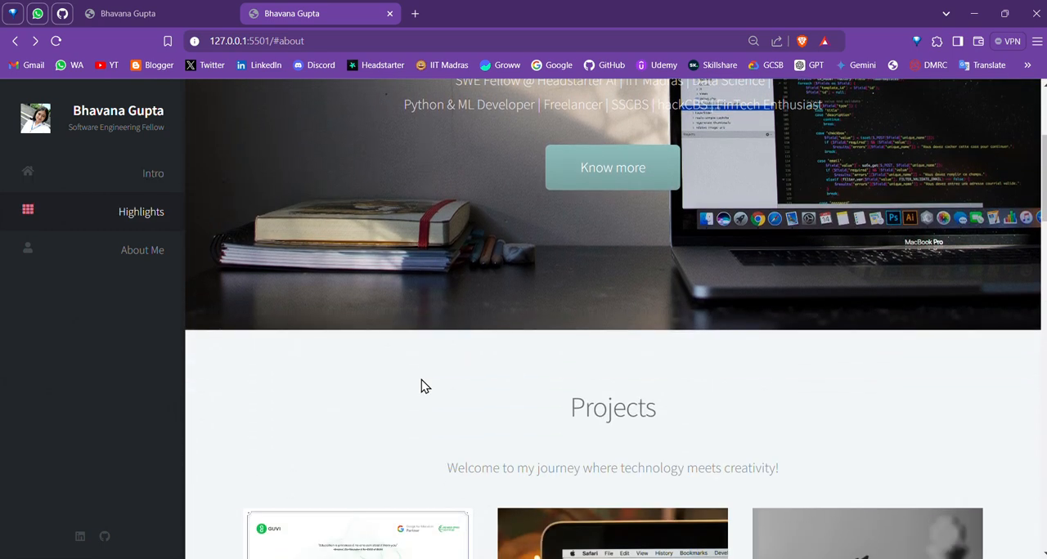
{"action": "scroll", "scroll_direction": "down", "scroll_amount": 3}
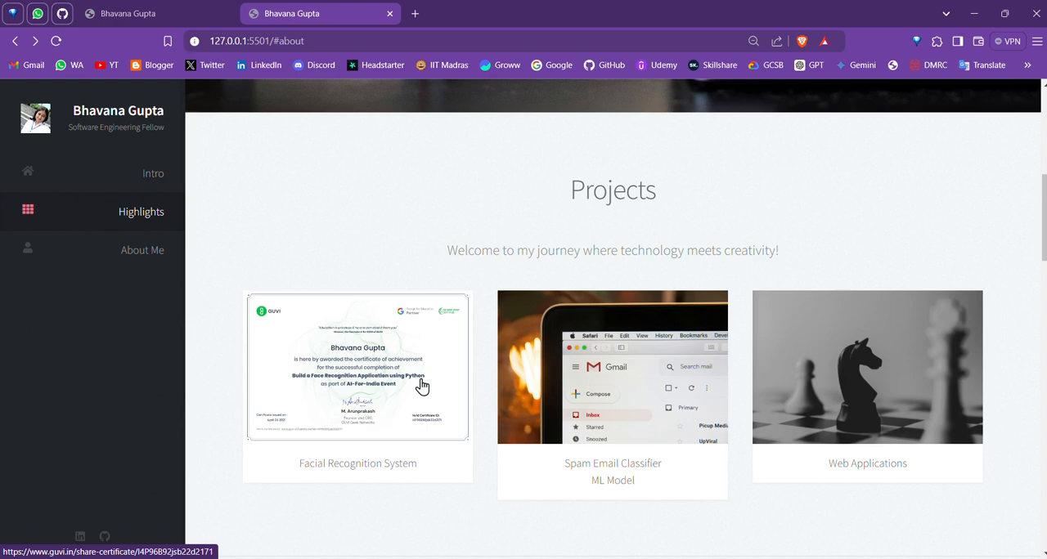
{"action": "scroll", "scroll_direction": "down", "scroll_amount": 3}
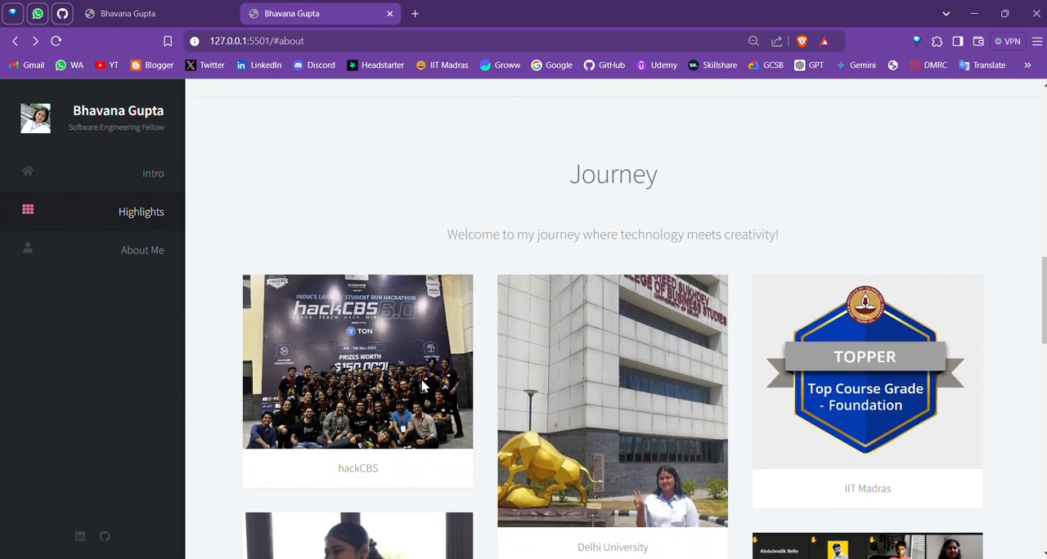
{"action": "left_click", "coordinate": [142, 250]}
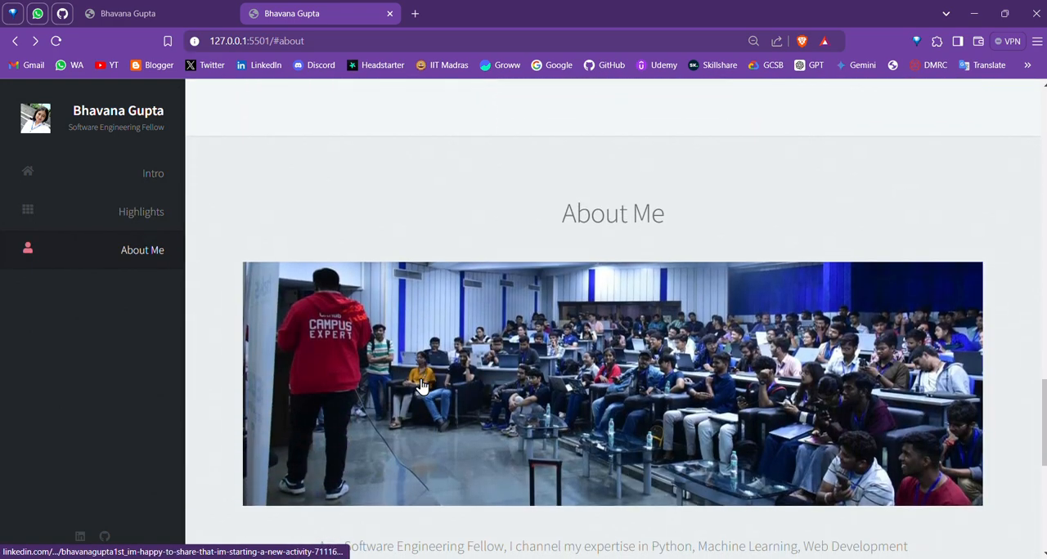
{"action": "scroll", "scroll_direction": "up", "scroll_amount": 3}
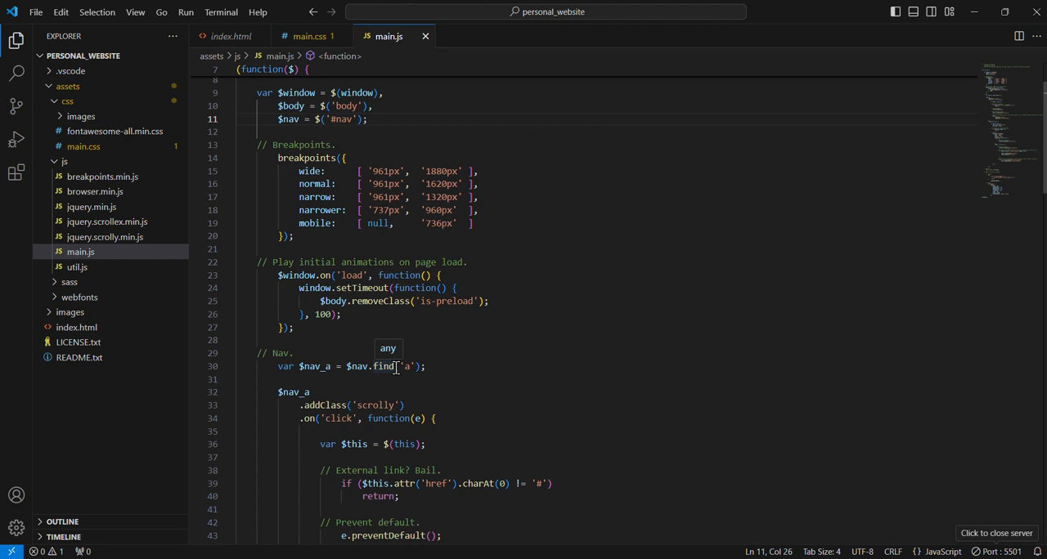
{"action": "scroll", "scroll_direction": "down", "scroll_amount": 3}
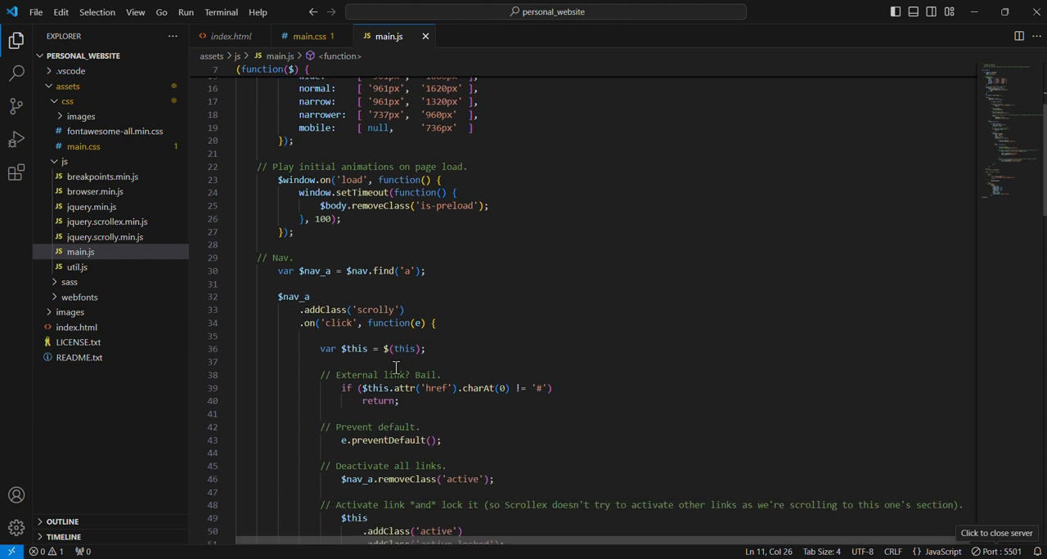
{"action": "scroll", "scroll_direction": "down", "scroll_amount": 3}
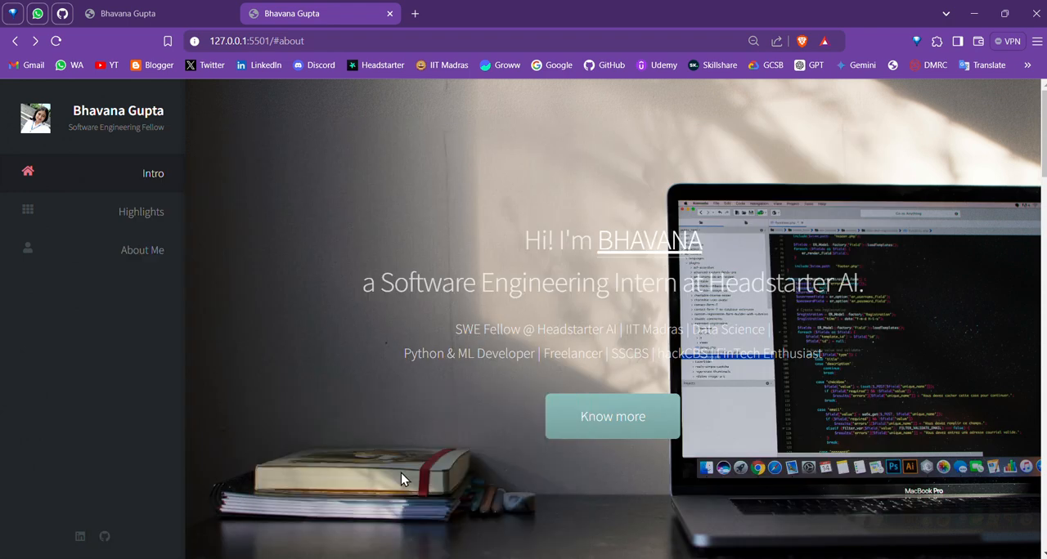
{"action": "mouse_move", "coordinate": [409, 399]}
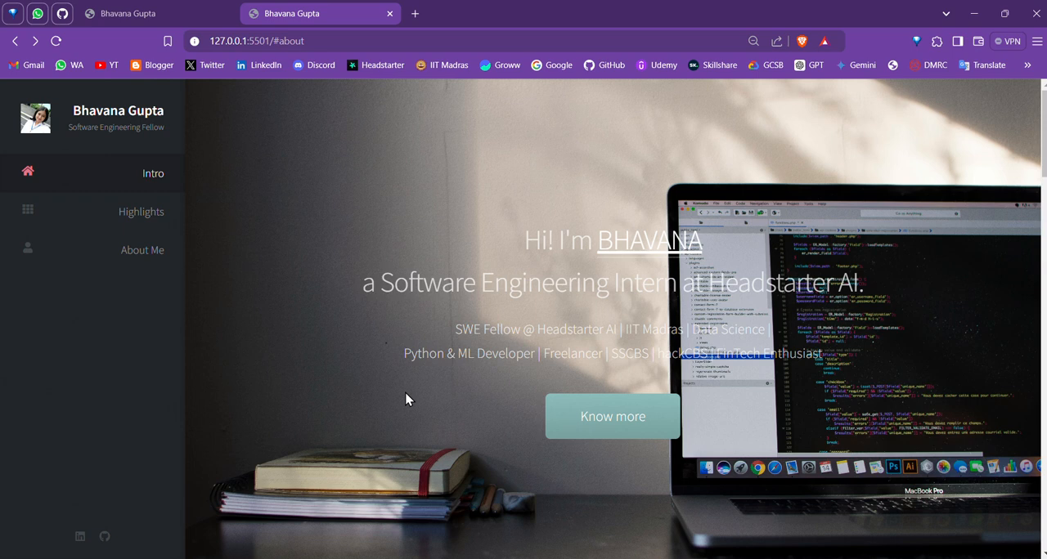
{"action": "mouse_move", "coordinate": [483, 186]}
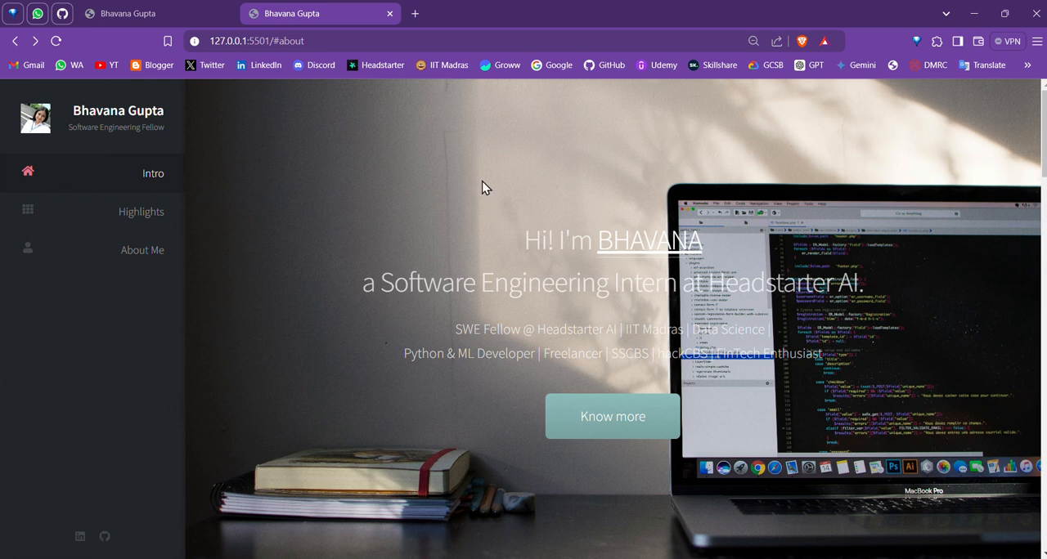